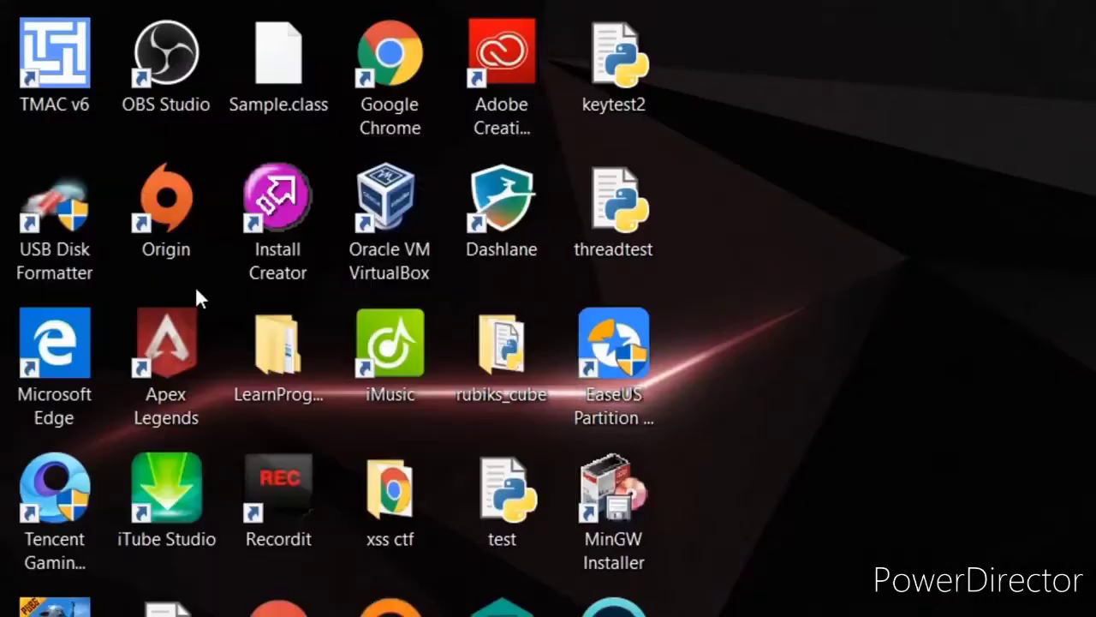
Step: Launch the Windows Calculator app in Standard mode showing 0
click(689, 603)
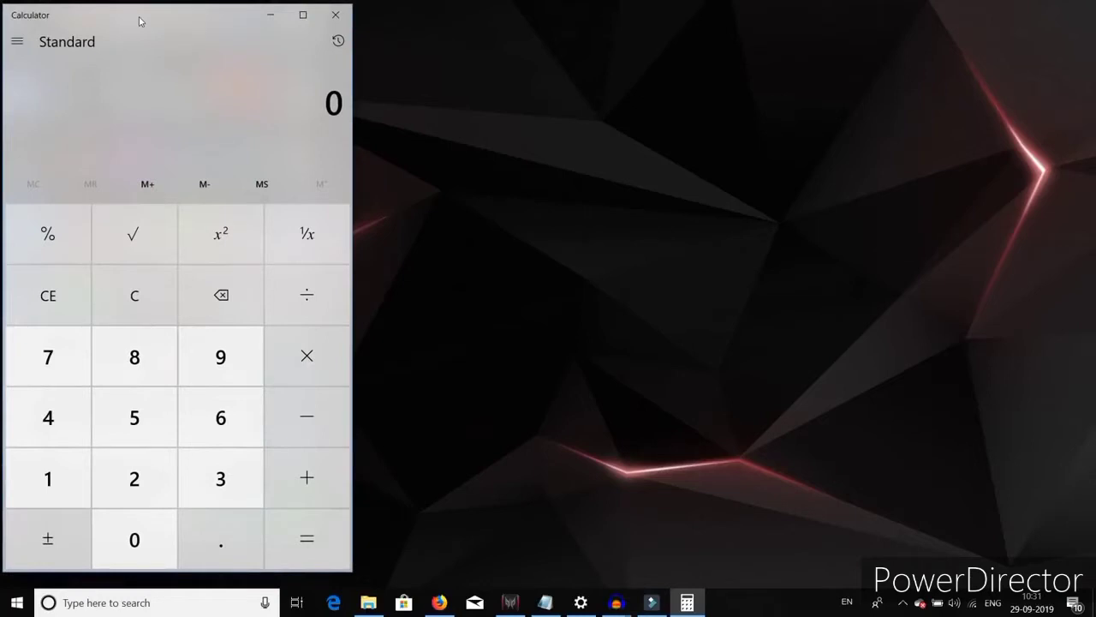
mouse_move(266, 65)
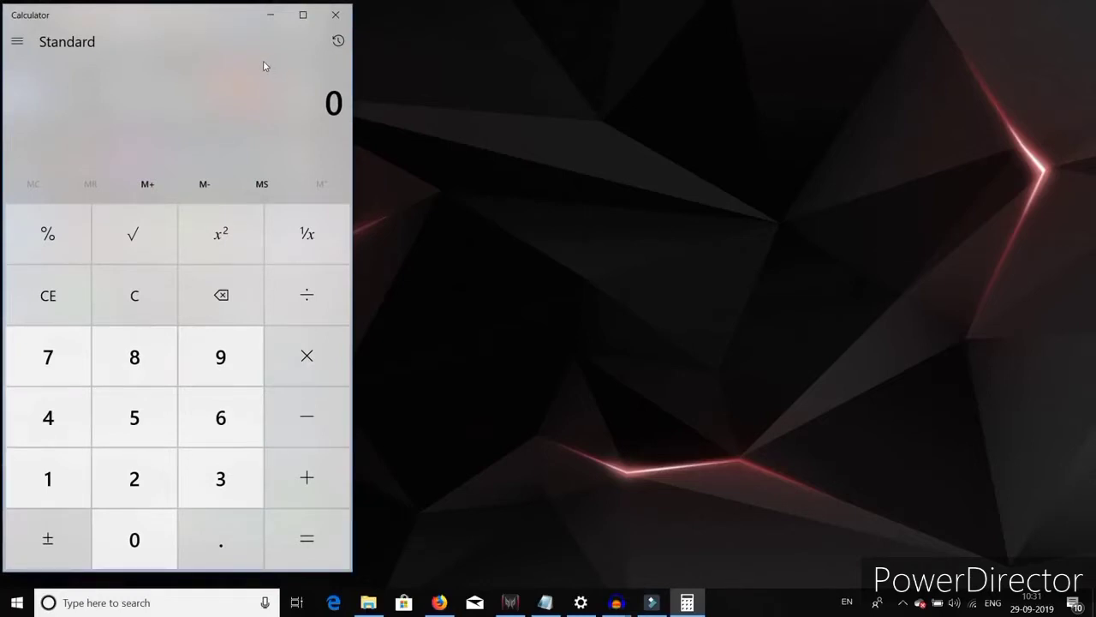
mouse_move(253, 72)
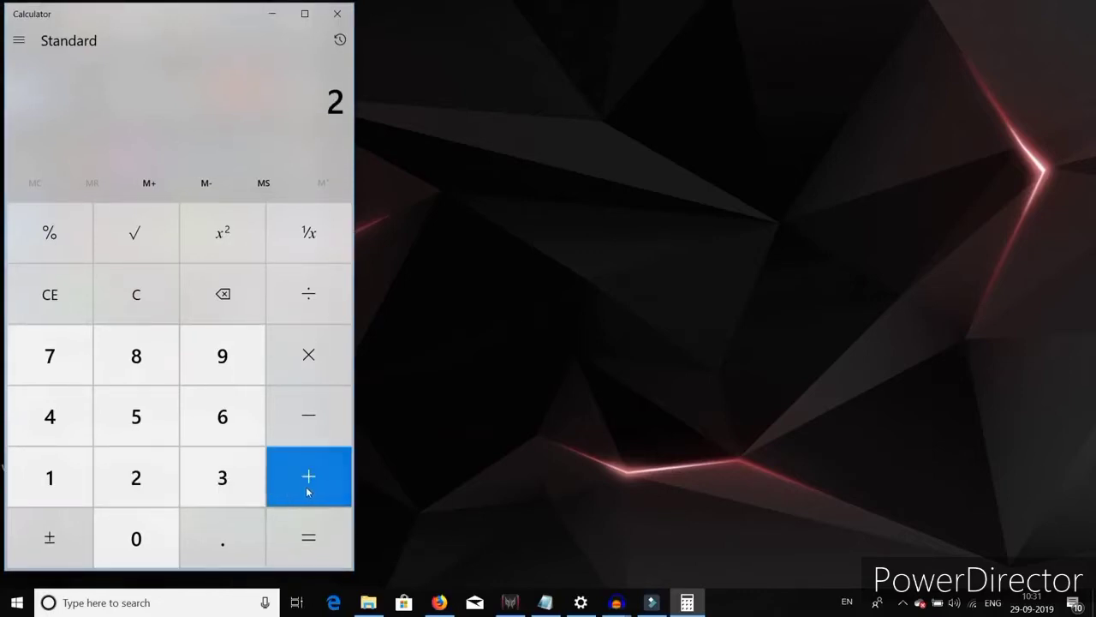
Step: Add 2 and 5 on the Calculator keypad, then clear back to 0
click(308, 477)
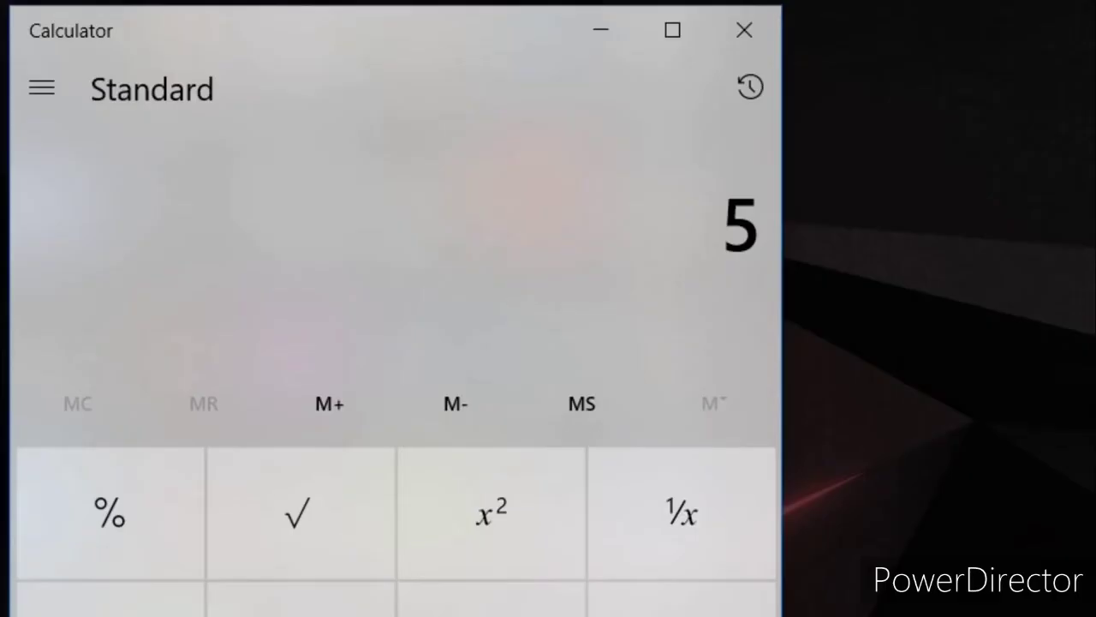
click(12, 603)
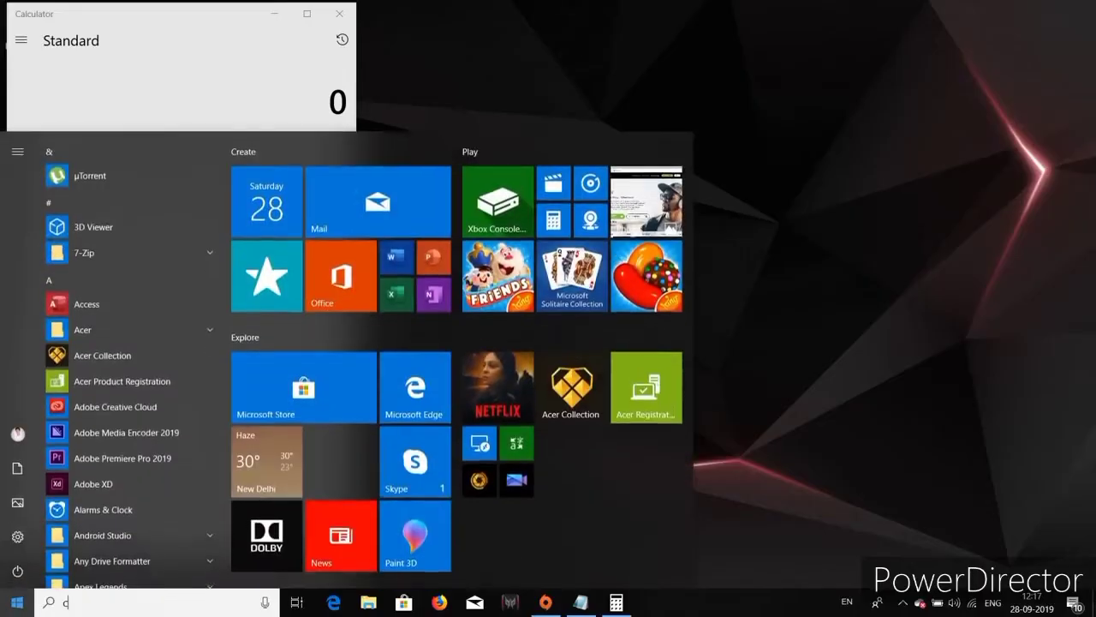
Step: Start Cheat Engine 6.7 from the Start search and attach it to the Calculator.exe process
text(cheat Engine 6.7)
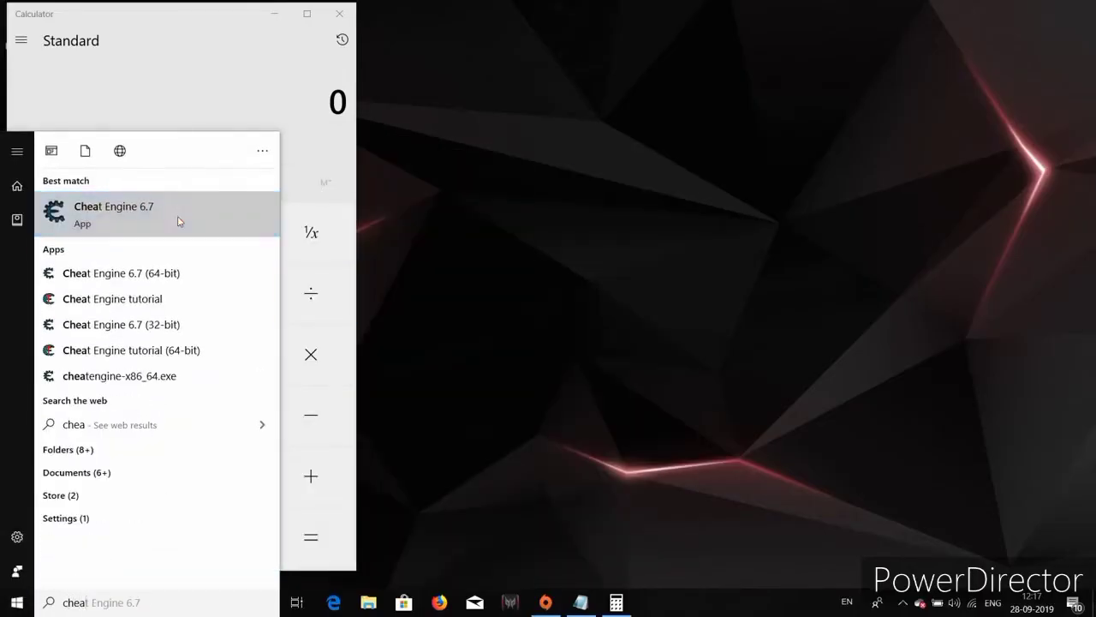
click(113, 212)
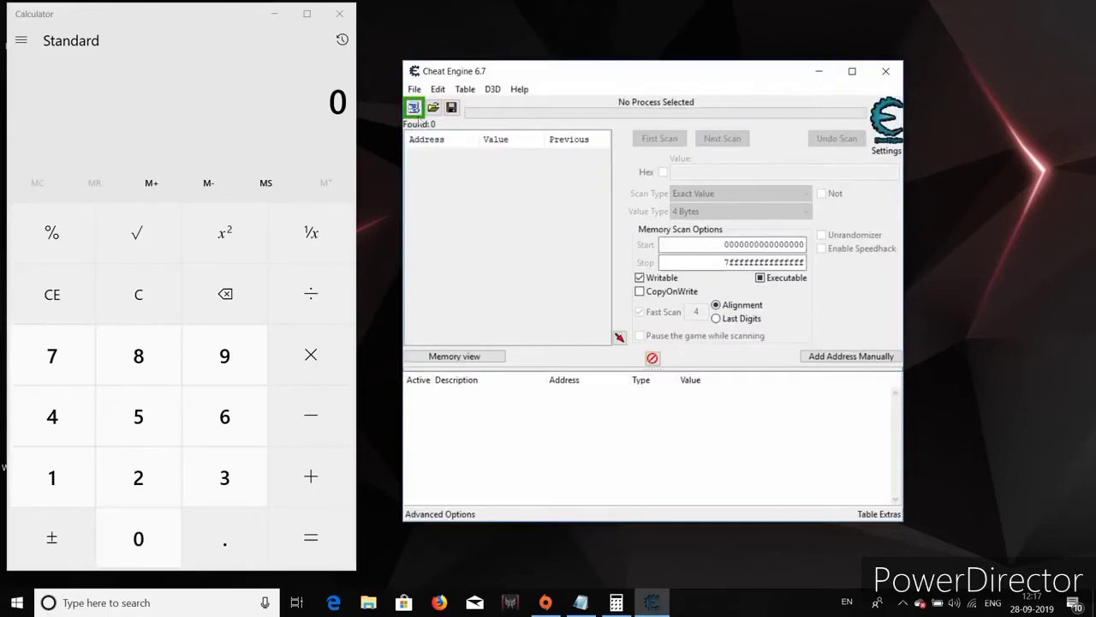
click(415, 106)
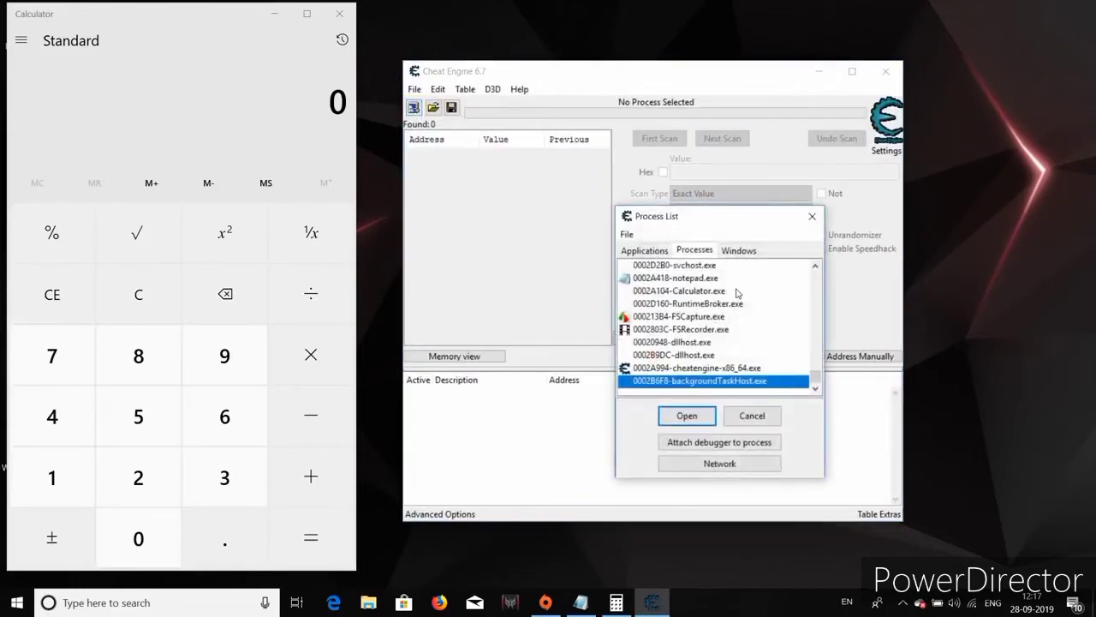
click(686, 416)
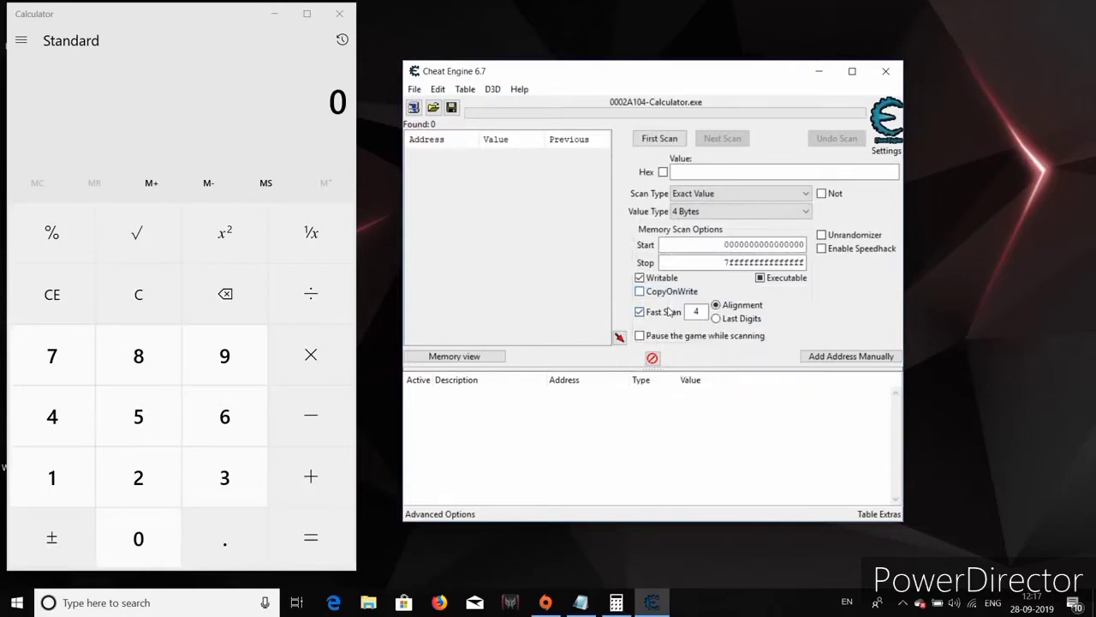
mouse_move(591, 283)
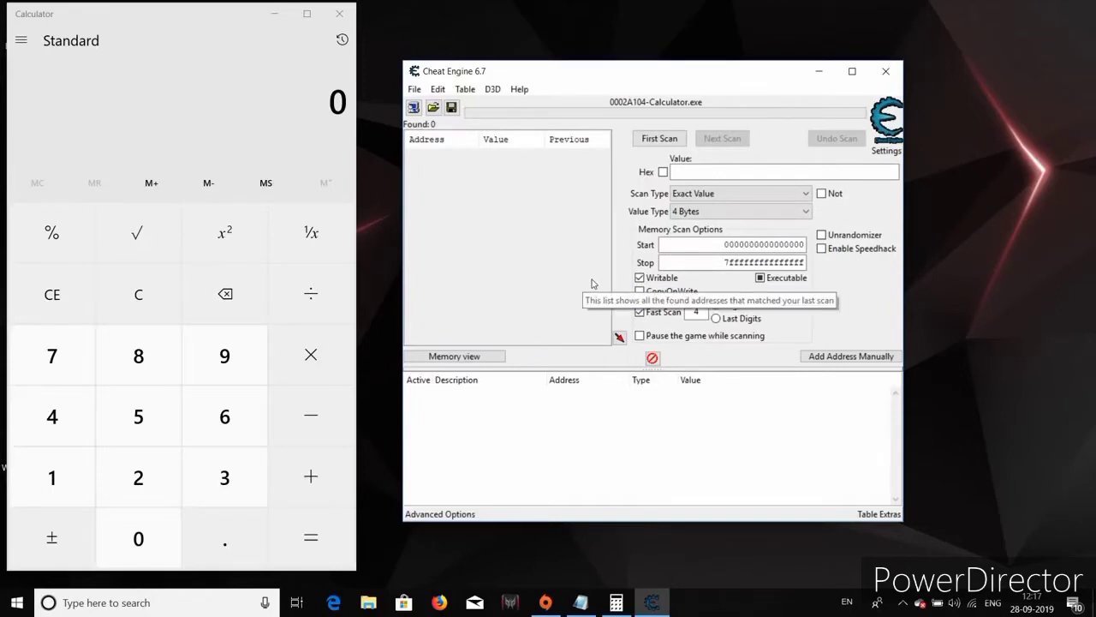
Step: Enter 2 on Calculator and run a first scan for value 2, returning 20,172 addresses
click(137, 477)
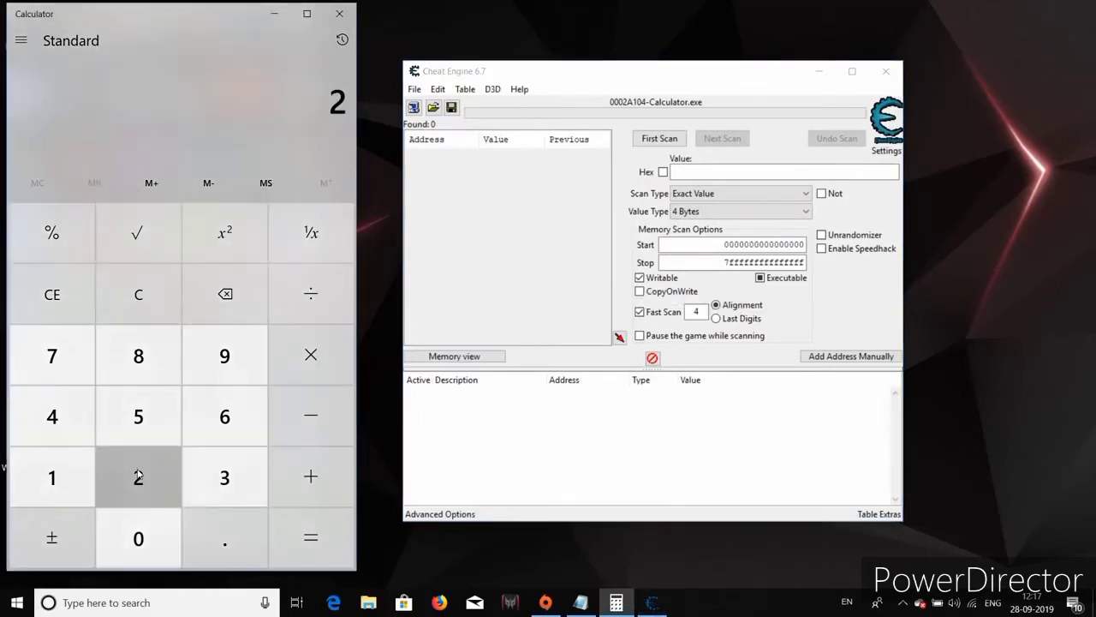
click(310, 476)
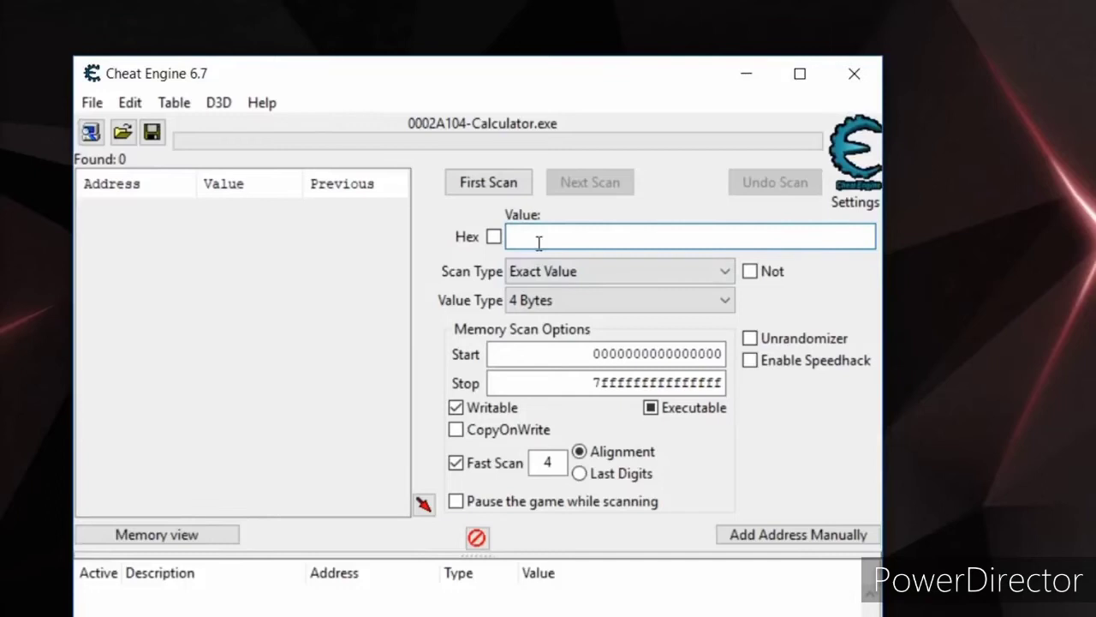
click(487, 182)
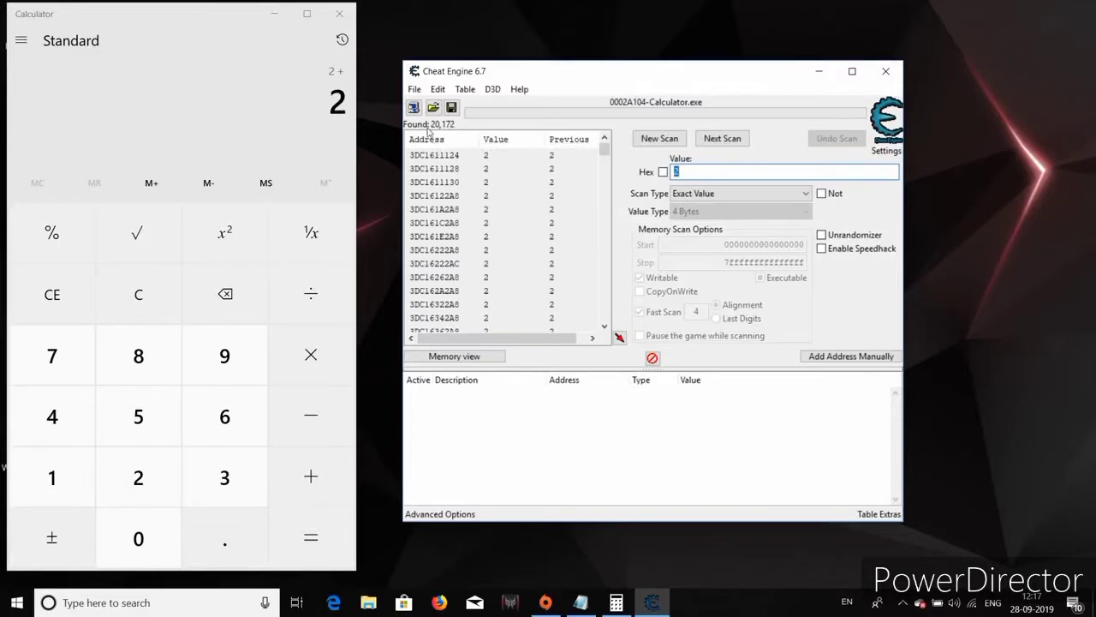
mouse_move(453, 128)
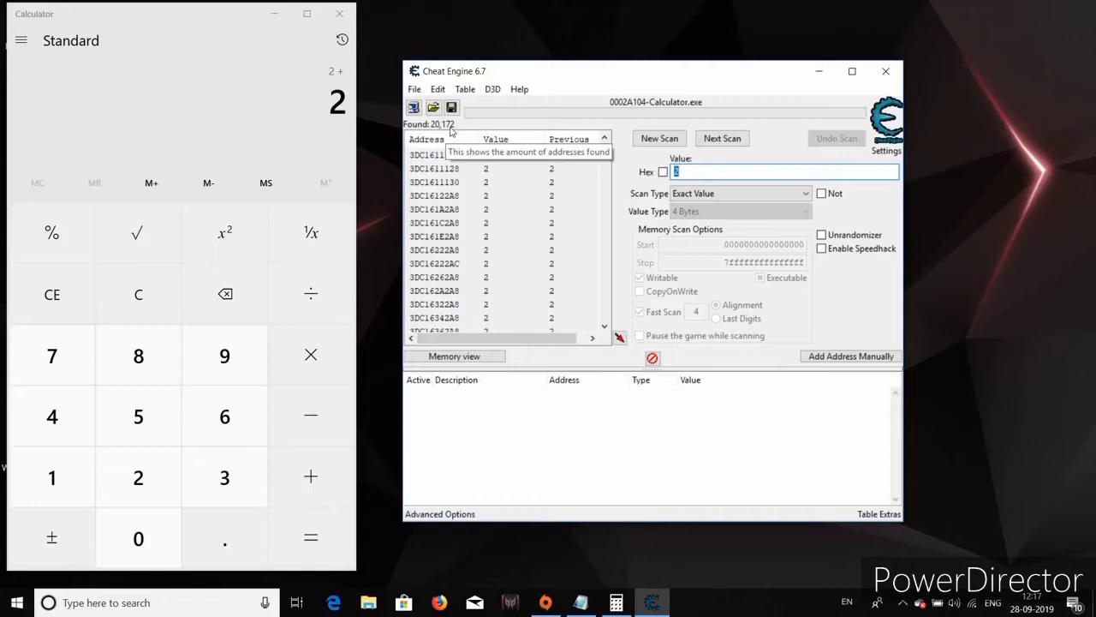
click(224, 476)
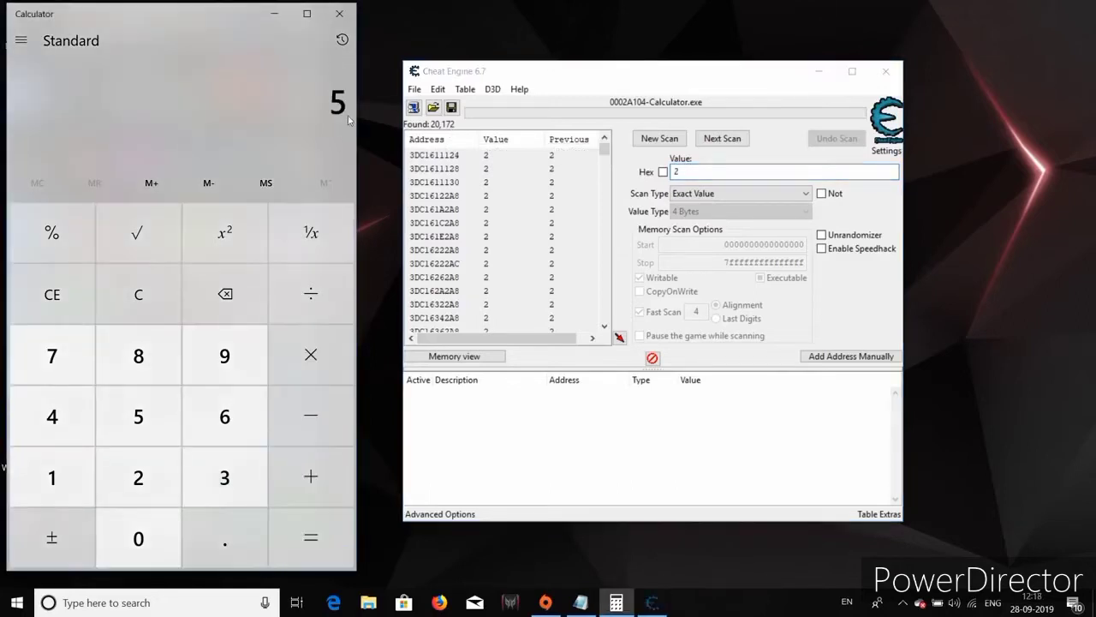
Step: With Calculator showing 5, run a next scan for 5, narrowing results to 3 addresses
click(310, 476)
text(5)
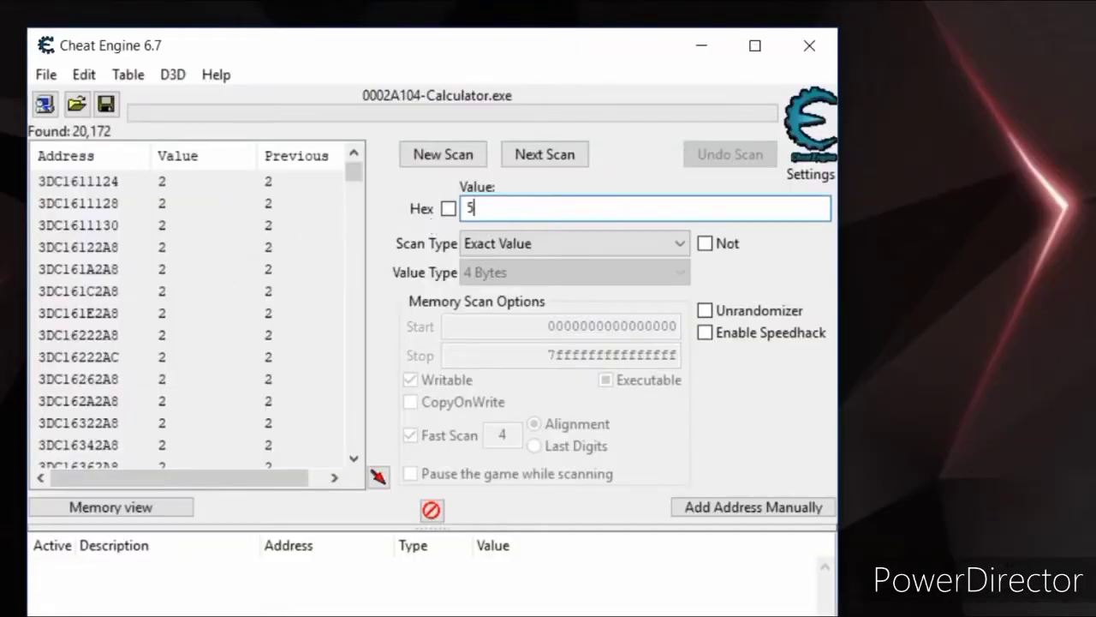
mouse_move(289, 209)
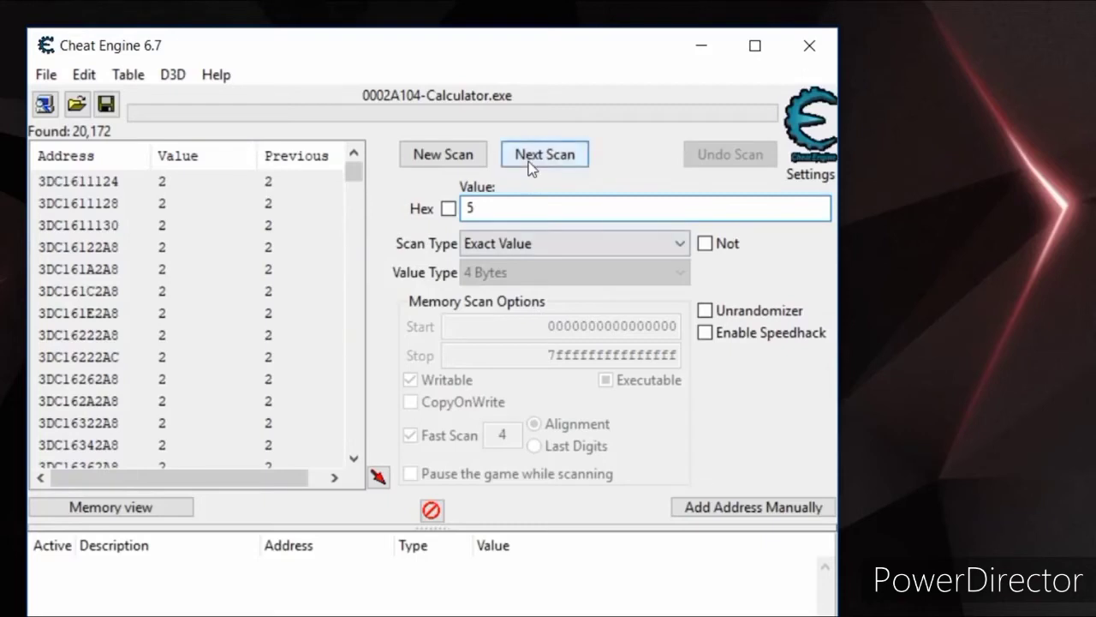
click(544, 154)
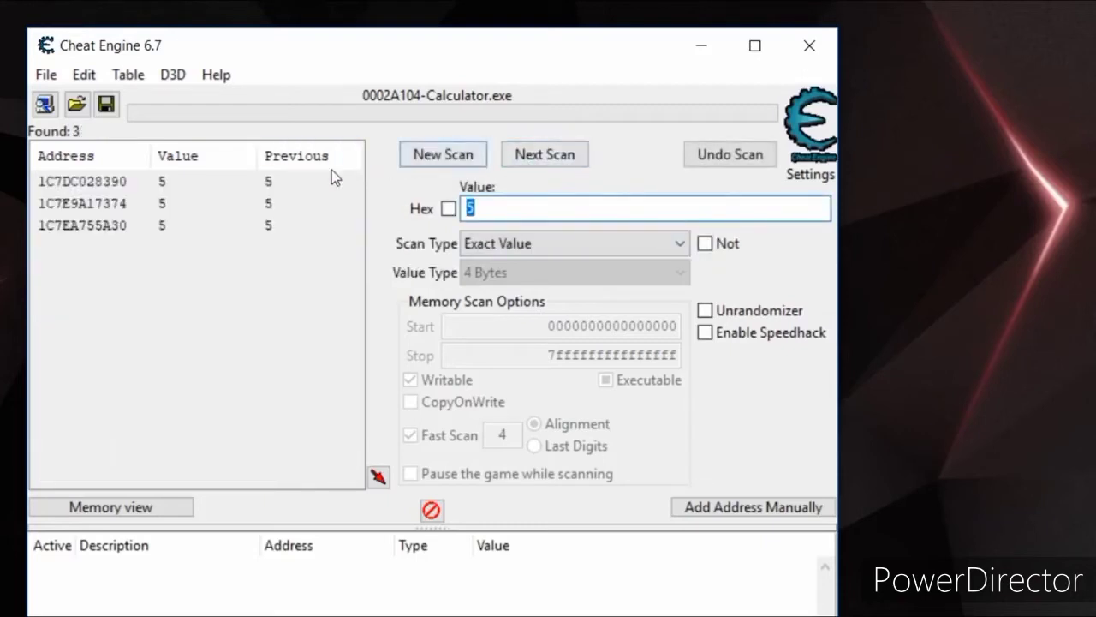
mouse_move(205, 311)
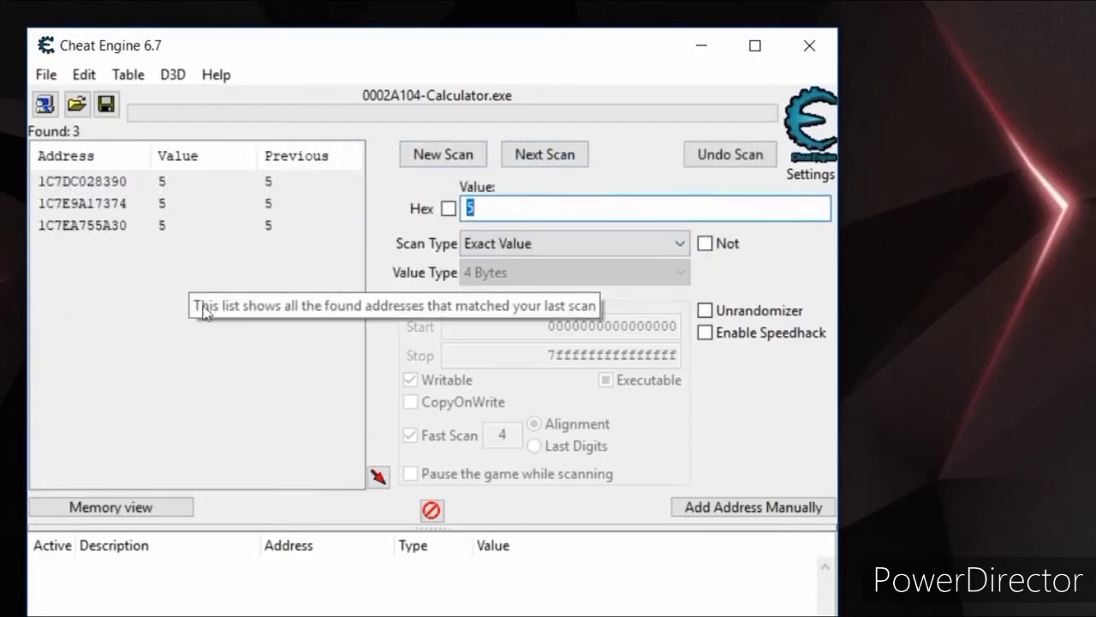
mouse_move(223, 271)
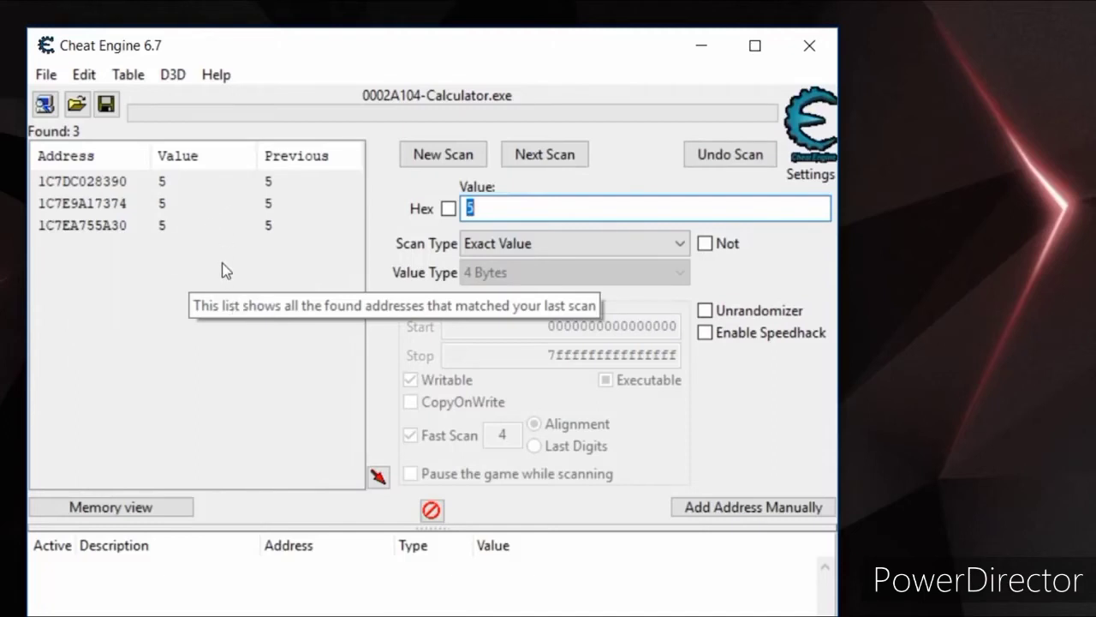
mouse_move(214, 312)
text(9)
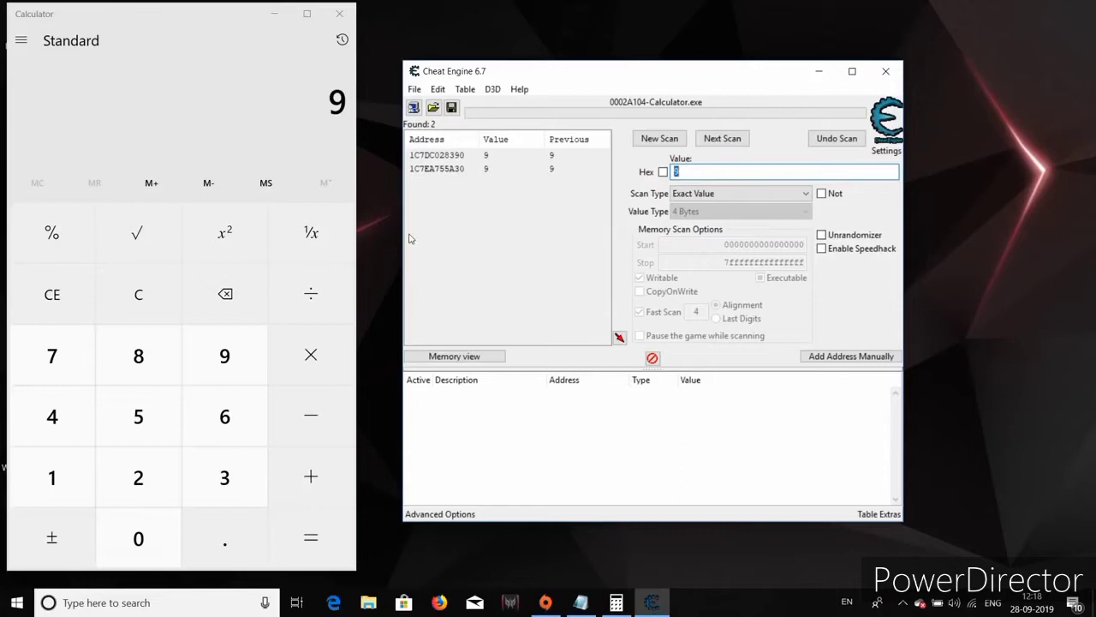
mouse_move(225, 354)
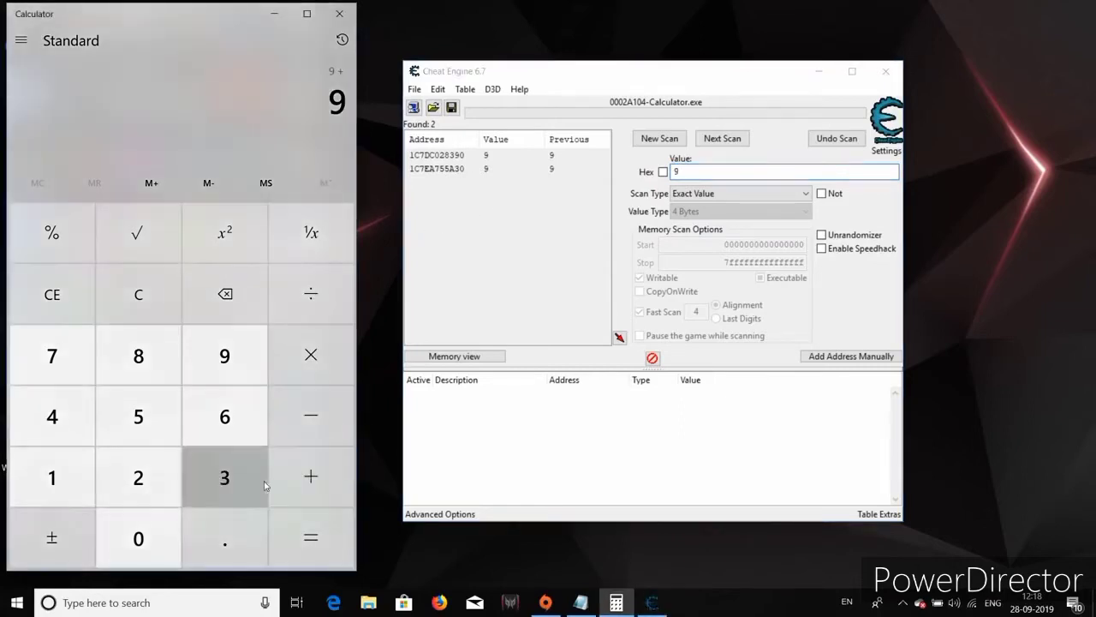
Step: Change the values of both remaining Calculator addresses from 12 to 100
click(310, 538)
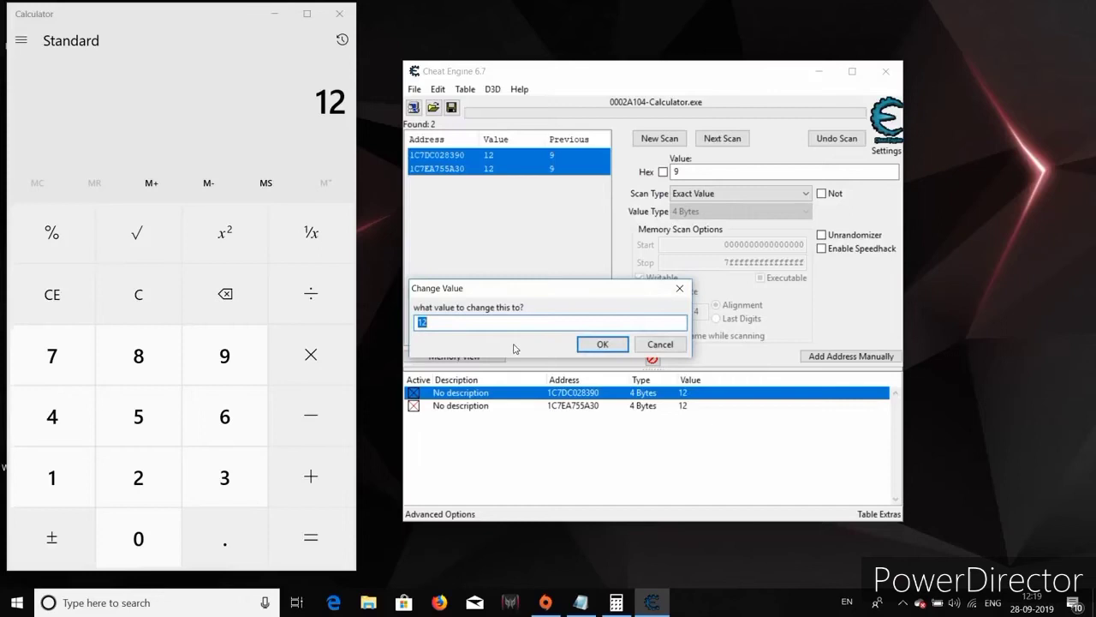
text(100)
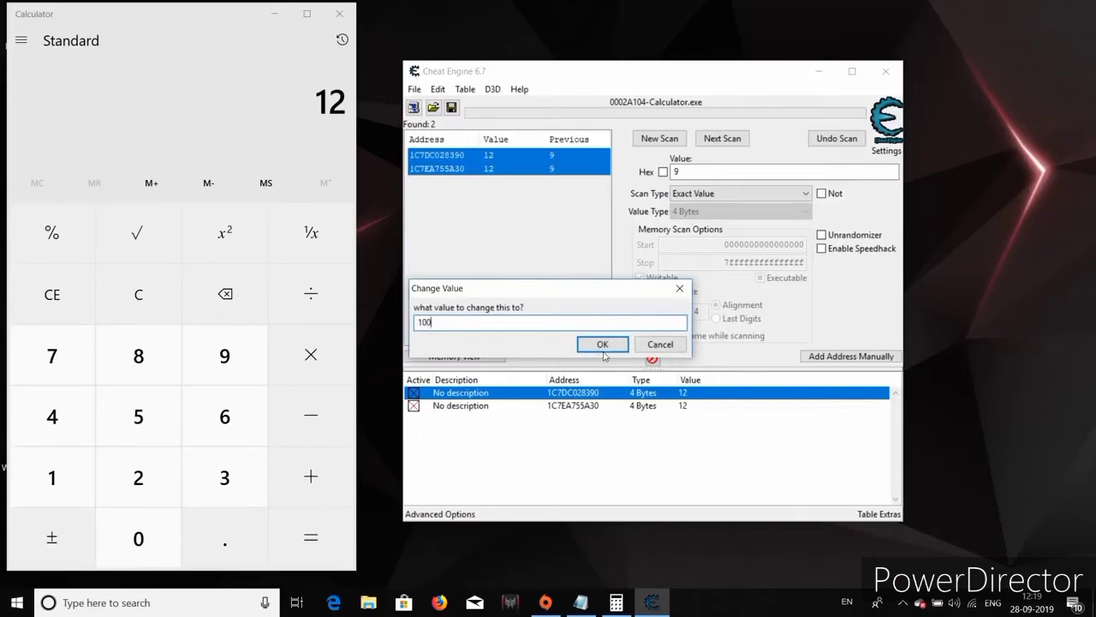
click(603, 343)
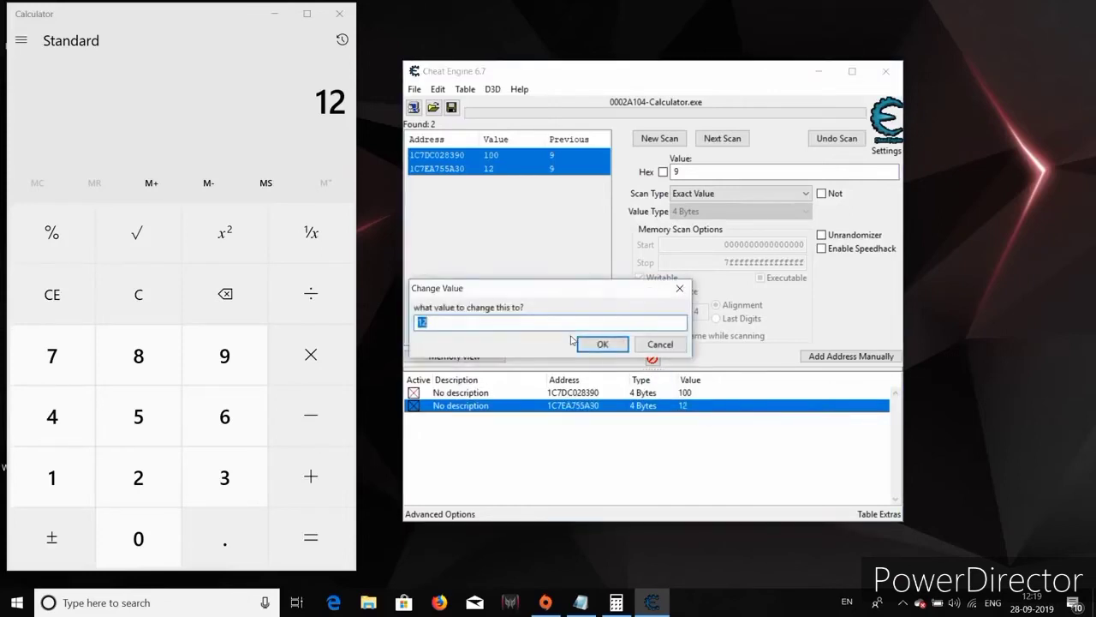
text(100)
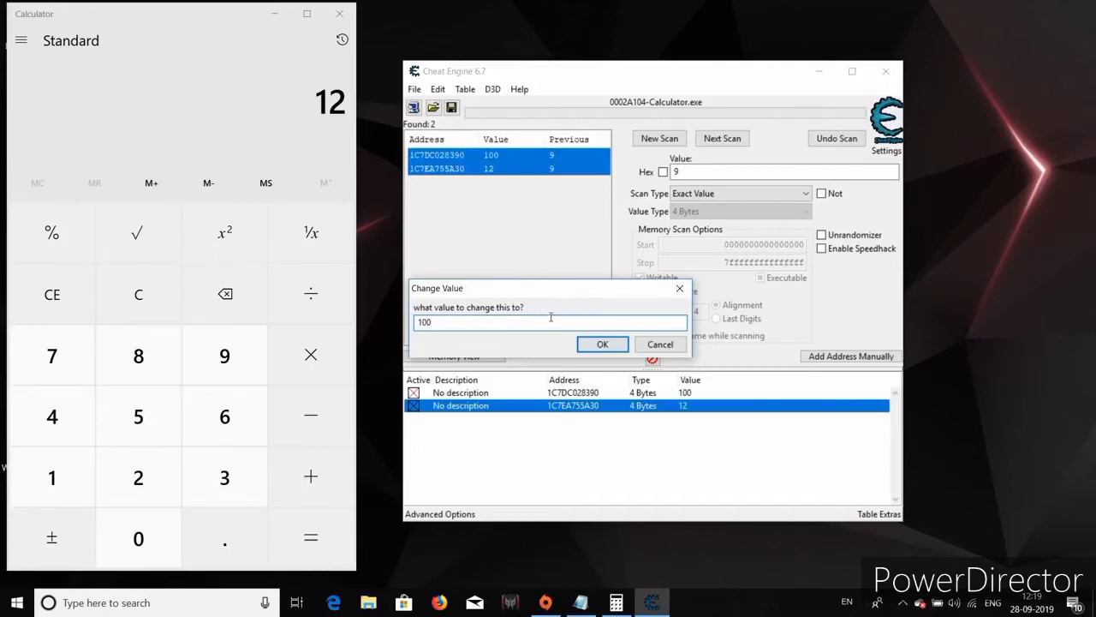
click(603, 342)
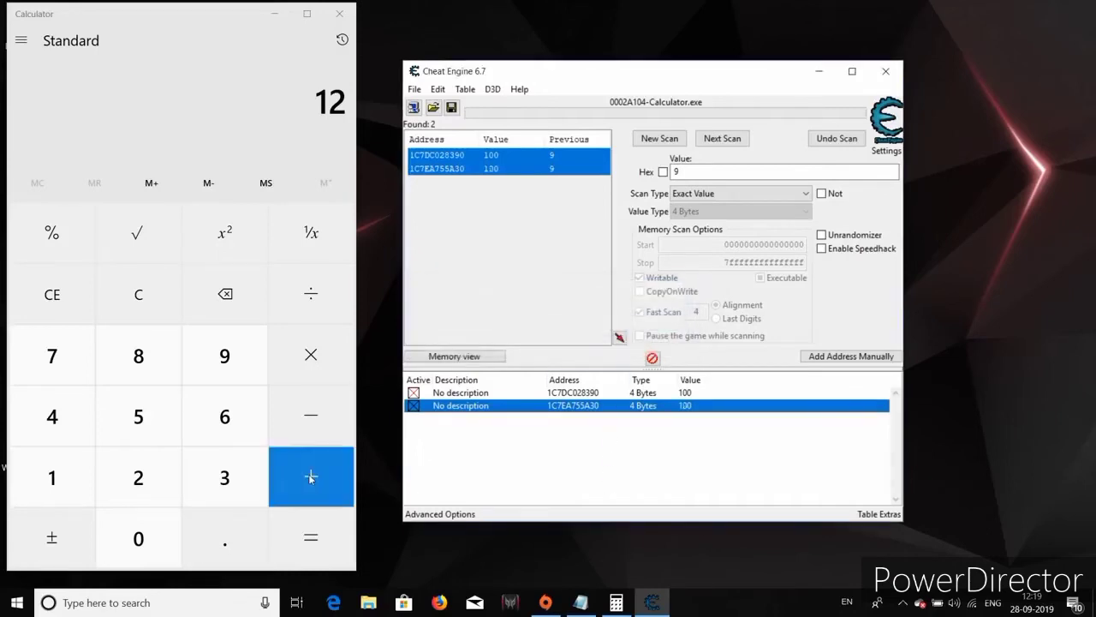
Step: Add small numbers to the altered value, getting inflated totals like 102 and 114
click(137, 476)
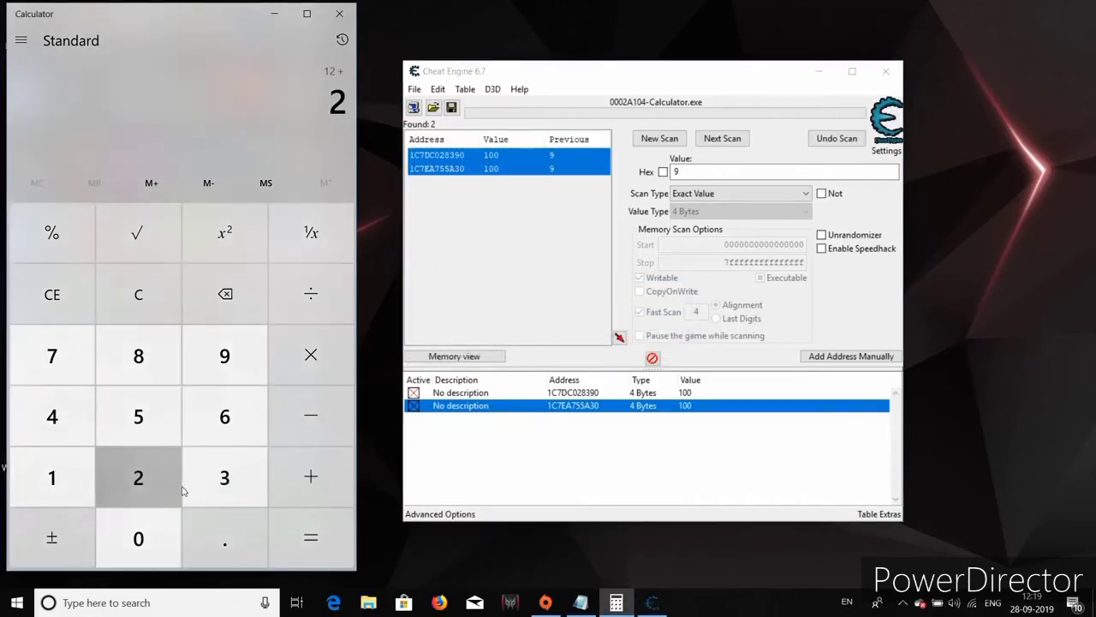
click(310, 538)
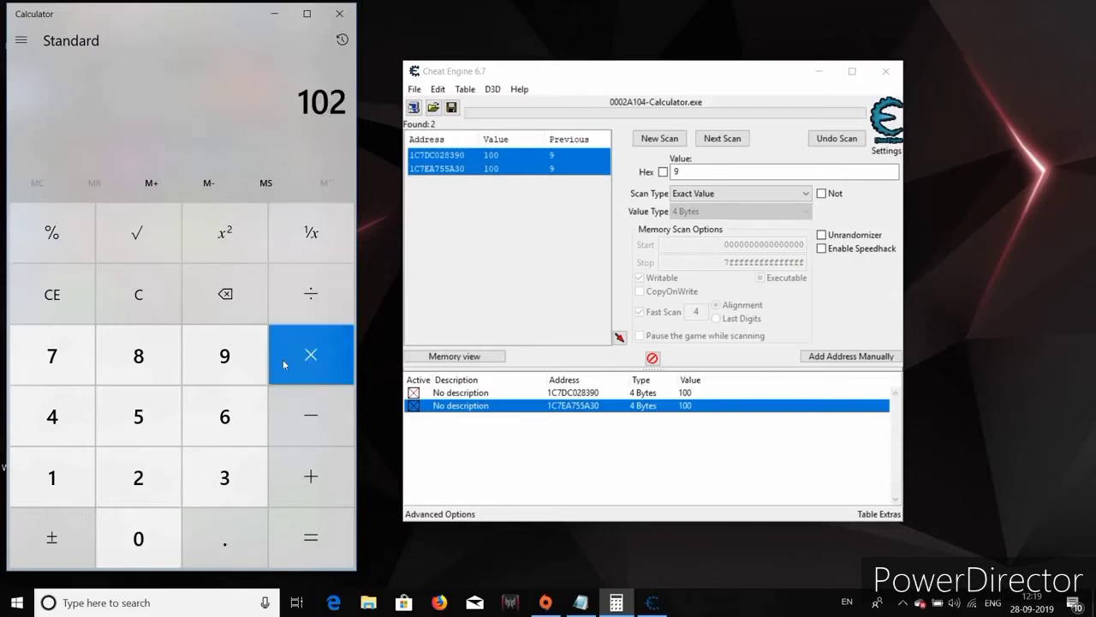
mouse_move(311, 476)
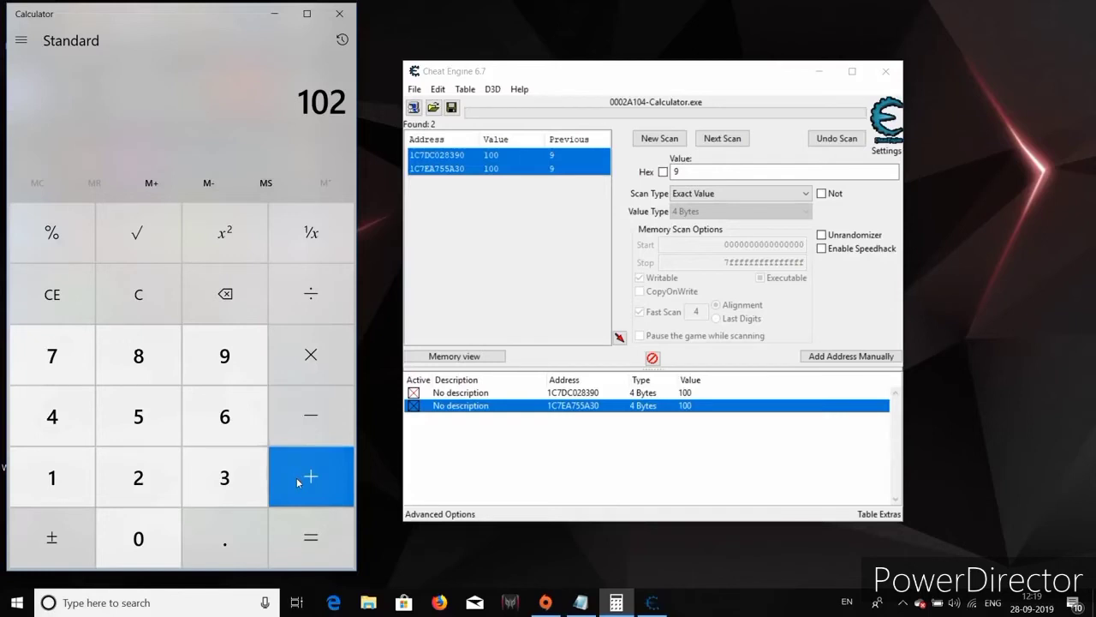
click(310, 476)
text(14)
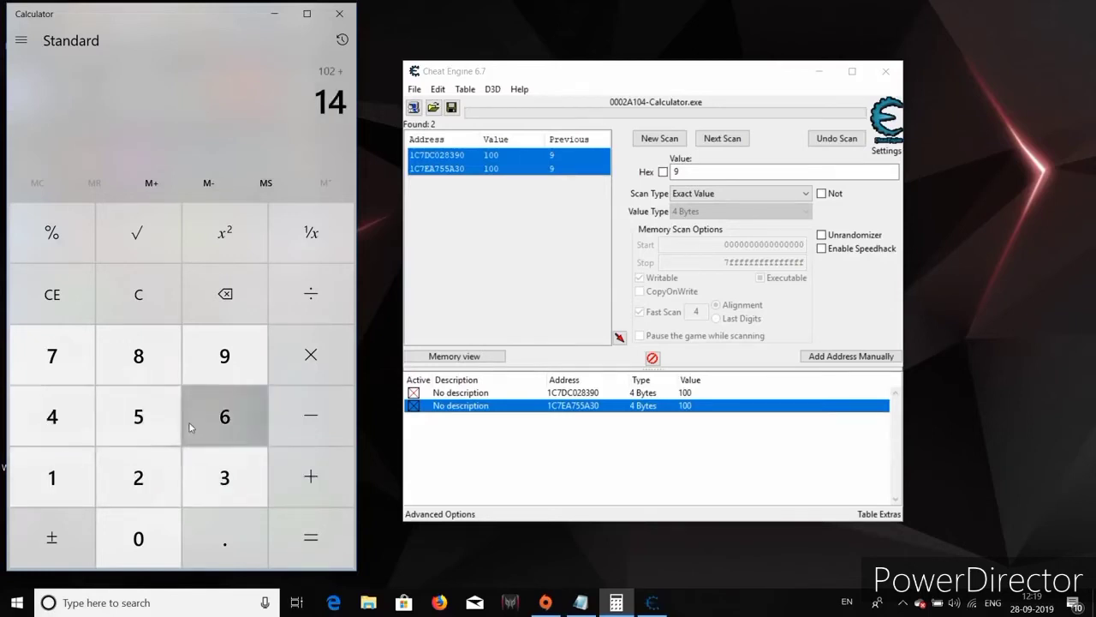
click(312, 538)
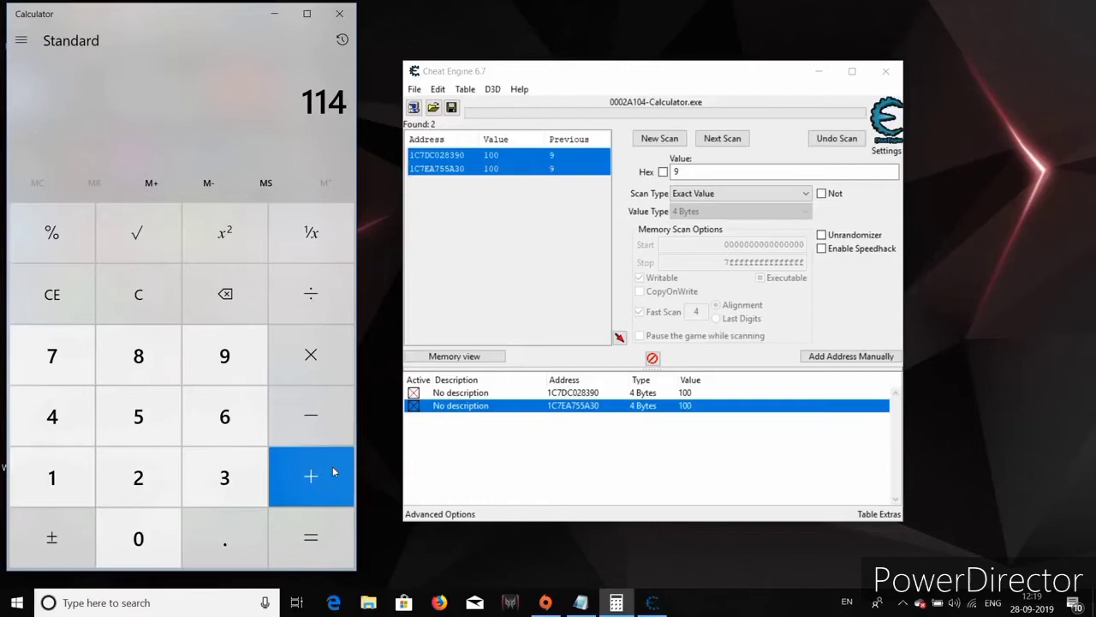
click(310, 477)
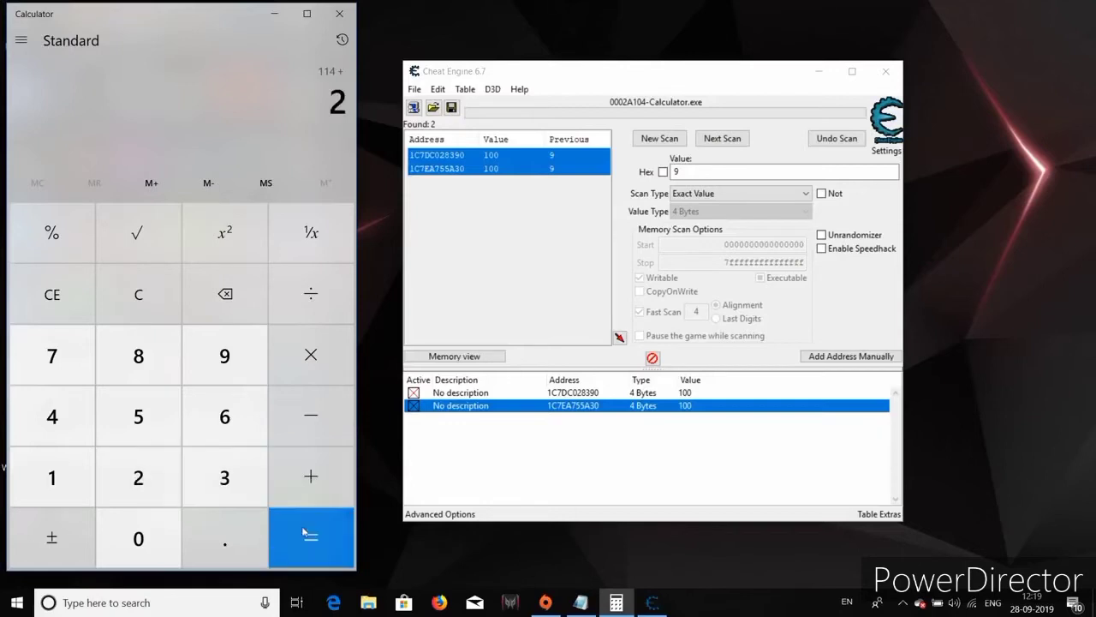
click(311, 538)
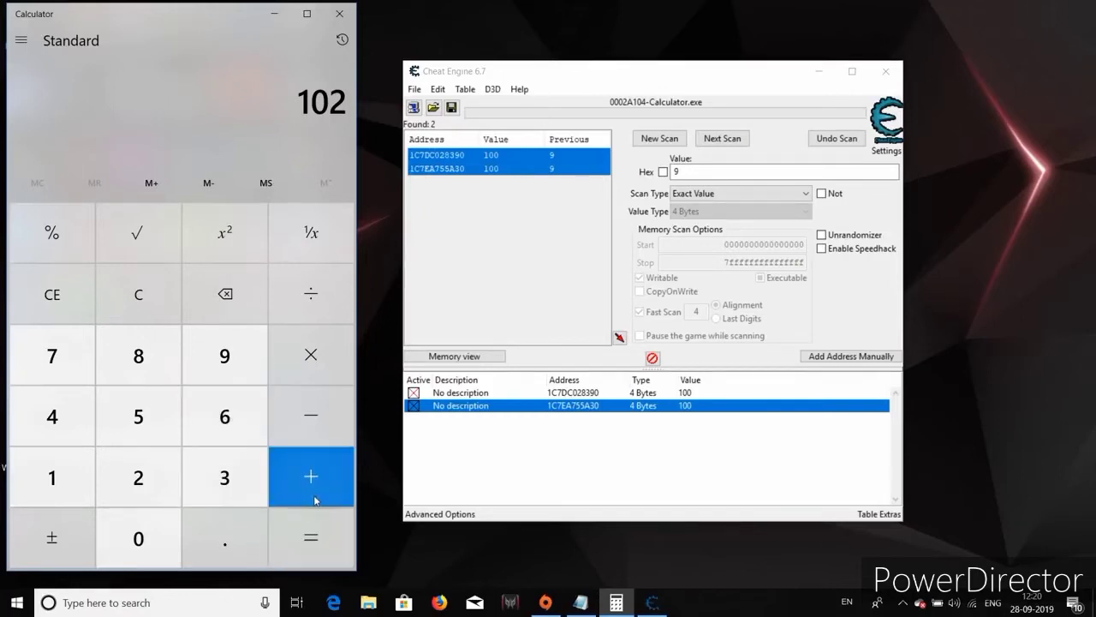
Step: Keep adding to the running total and compute the final result of 132
click(312, 538)
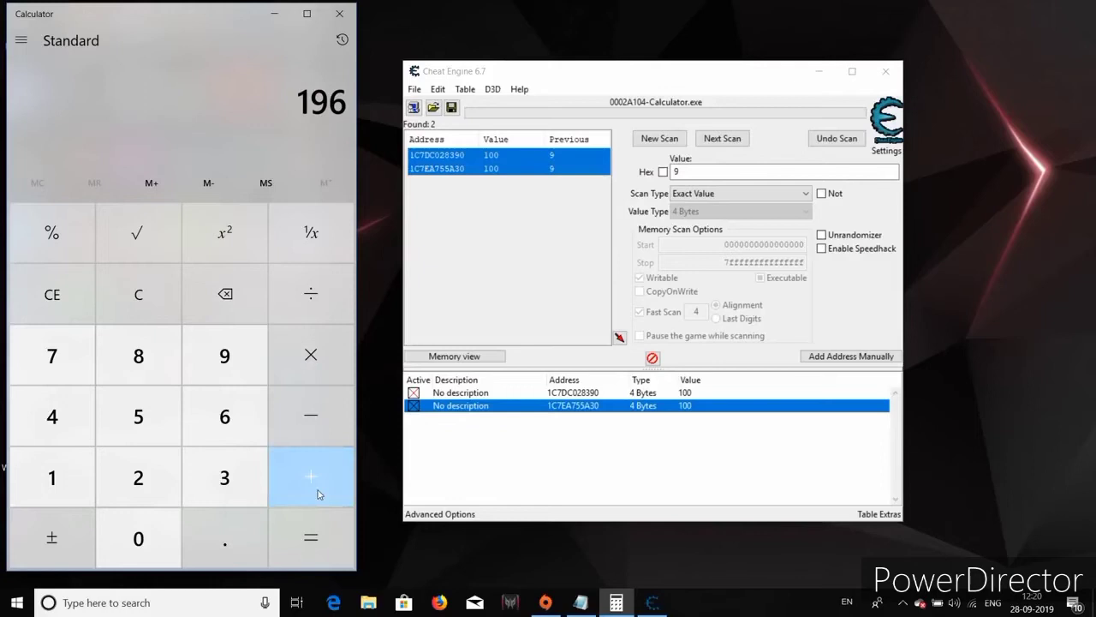
click(311, 538)
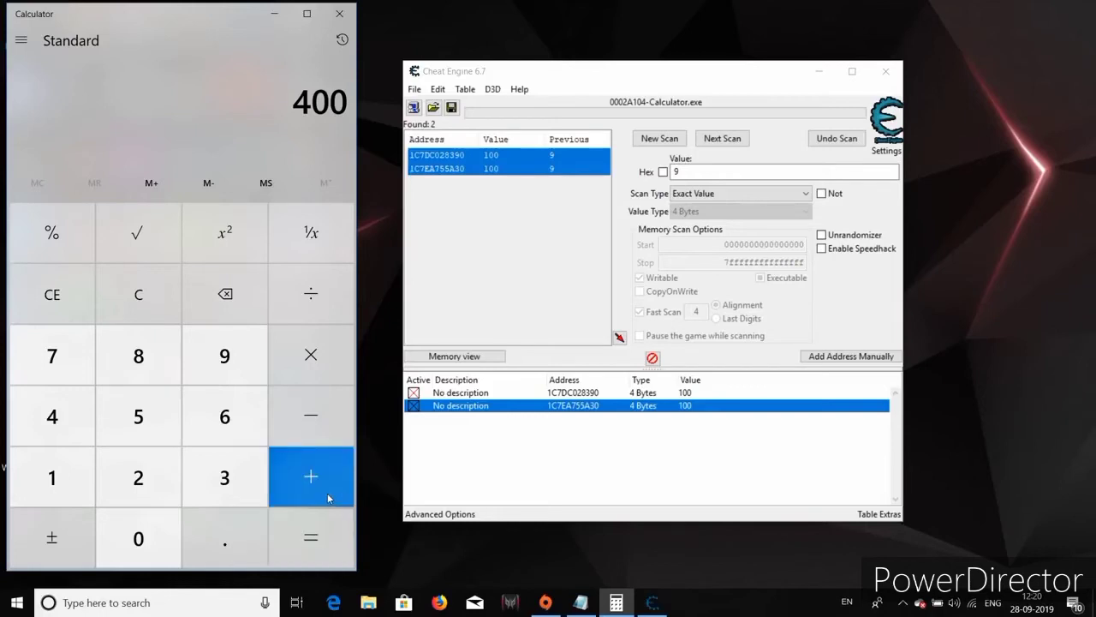
click(311, 476)
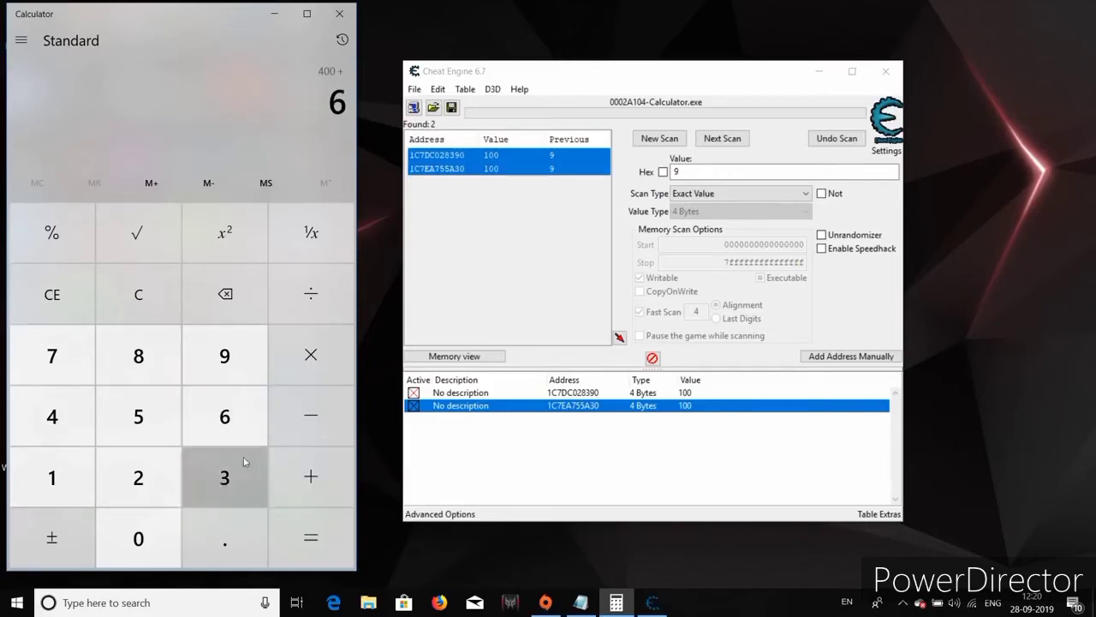
click(310, 476)
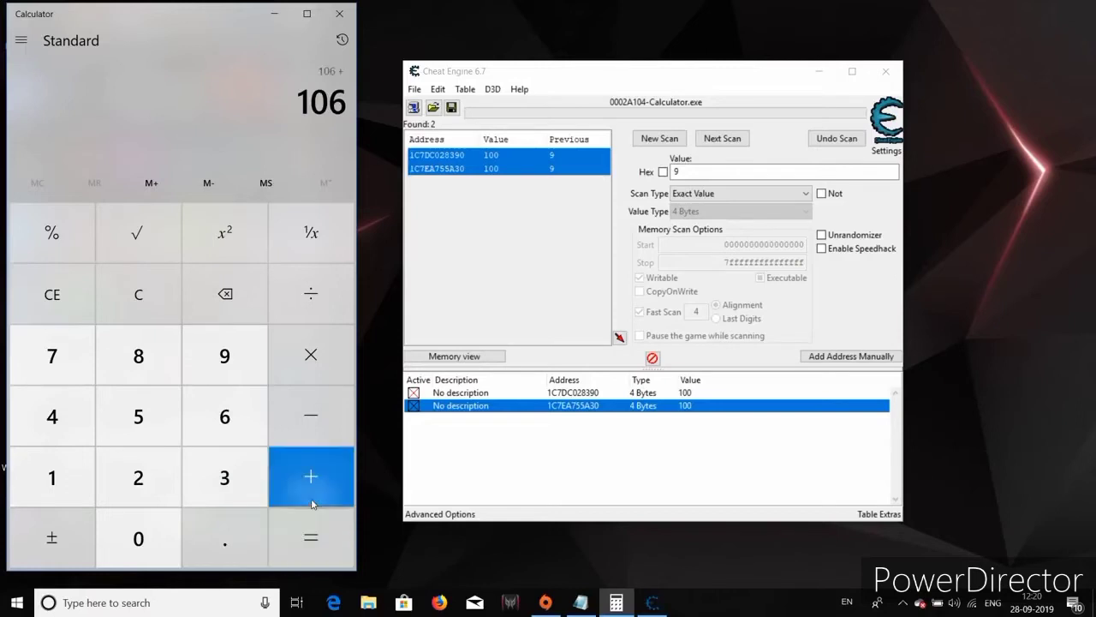
click(312, 538)
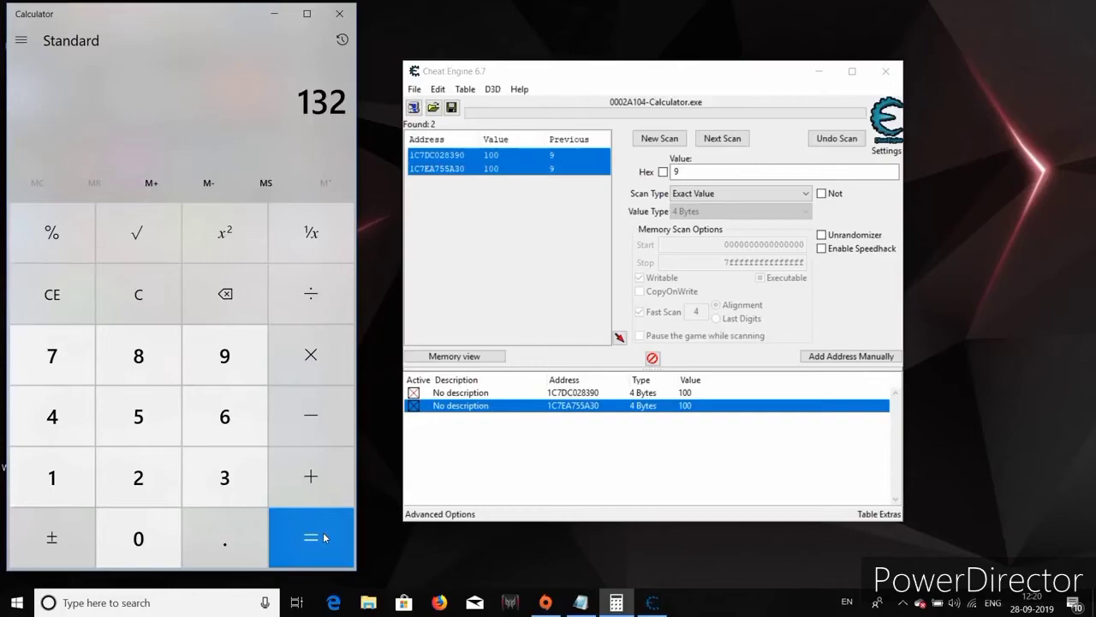
click(651, 603)
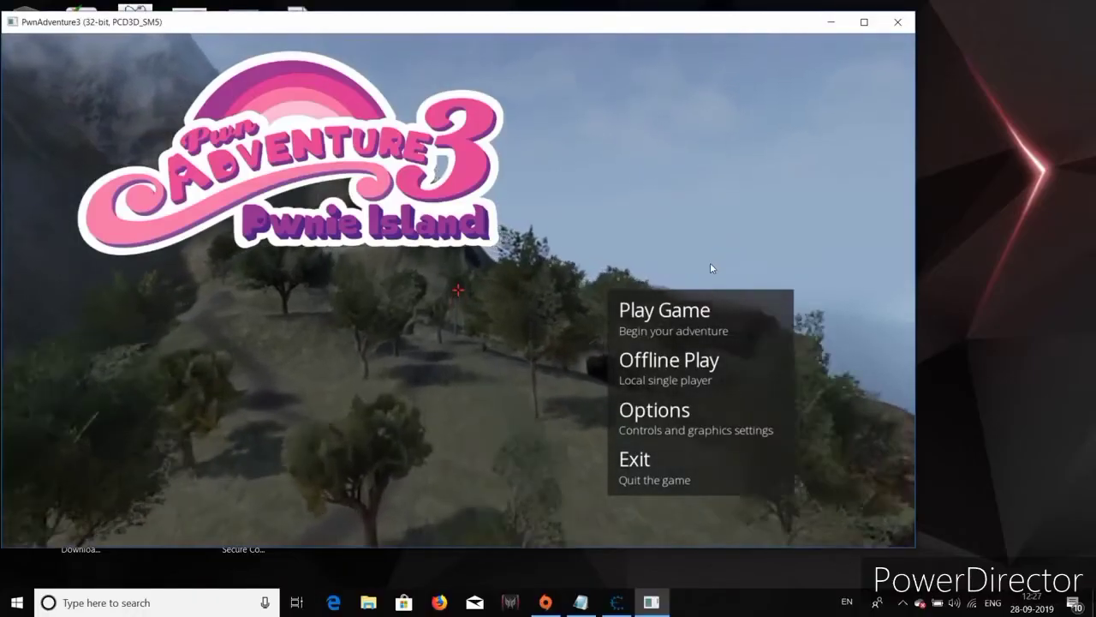
Step: Create a helmeted knight with an orange shirt and join the game in the Lost Cave
click(664, 309)
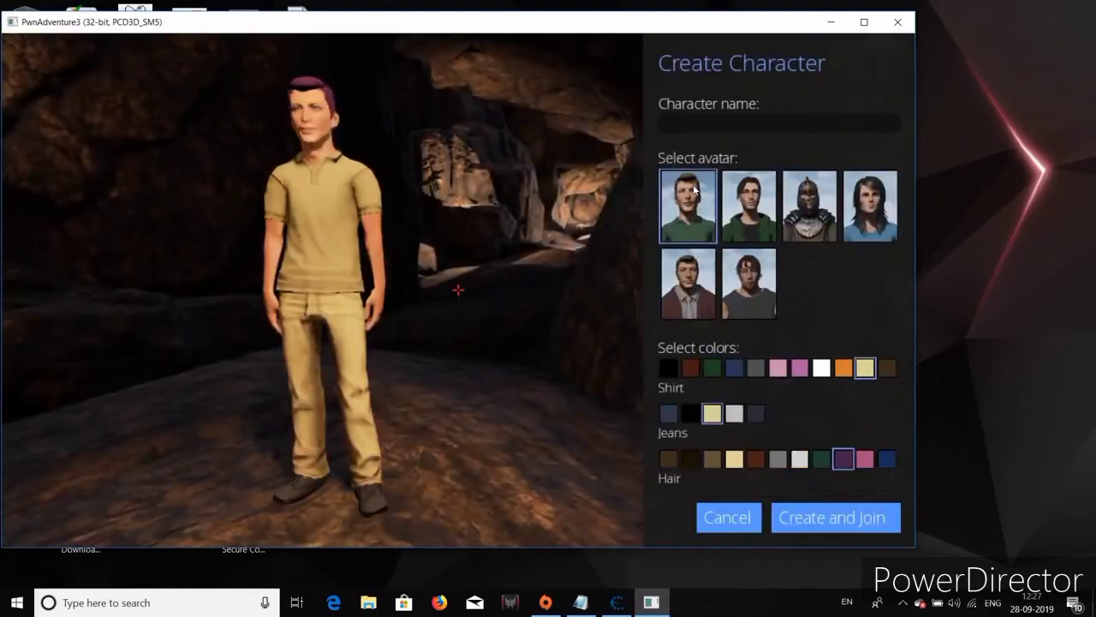
click(689, 283)
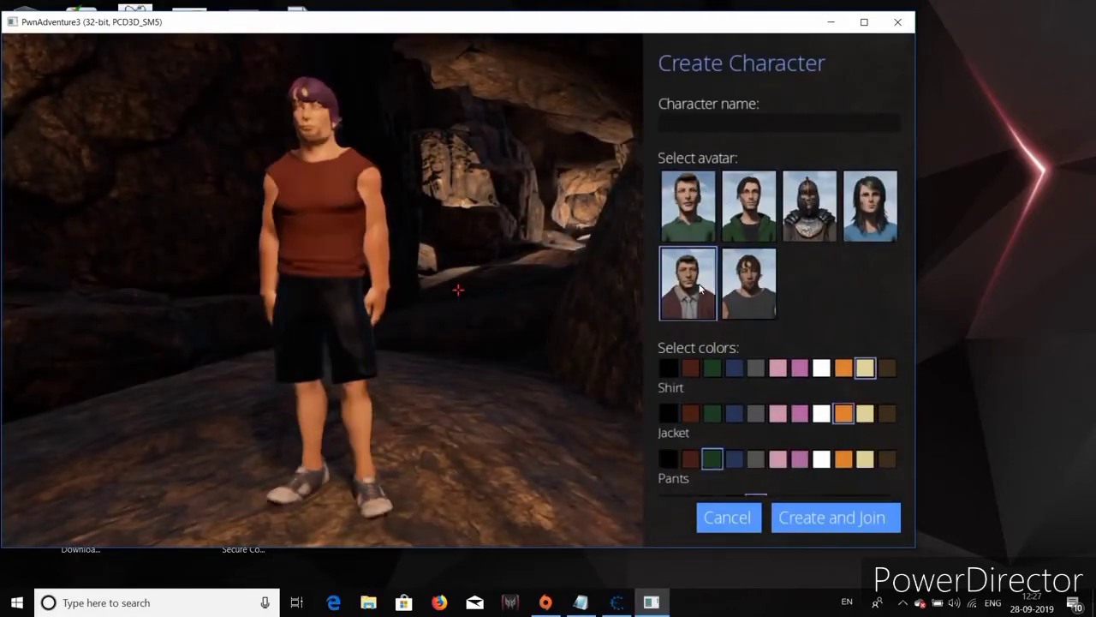
click(749, 206)
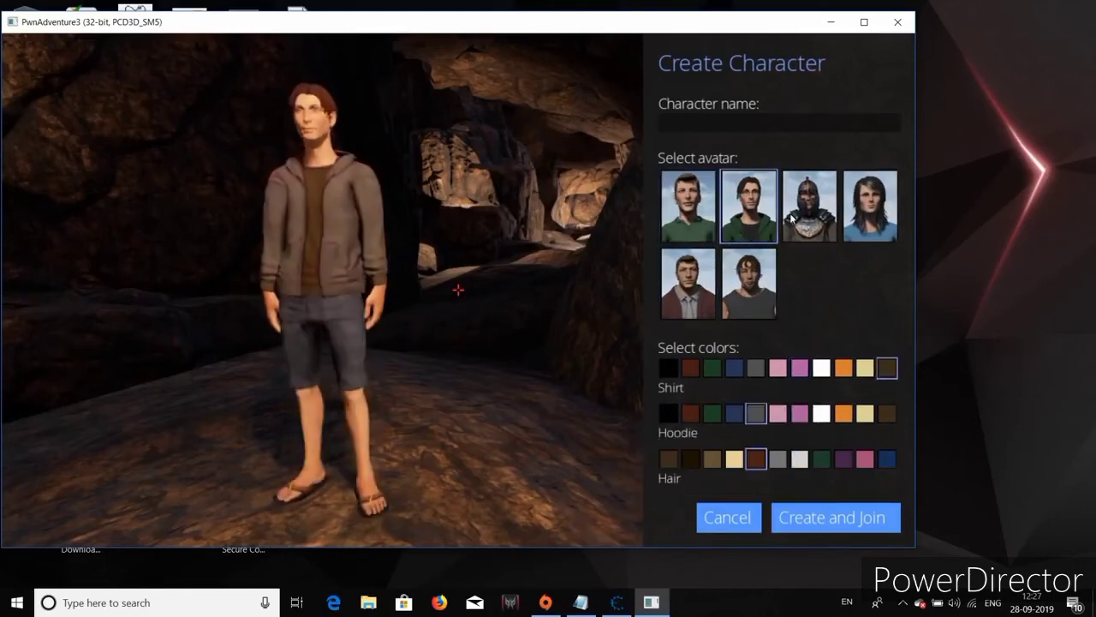
click(870, 206)
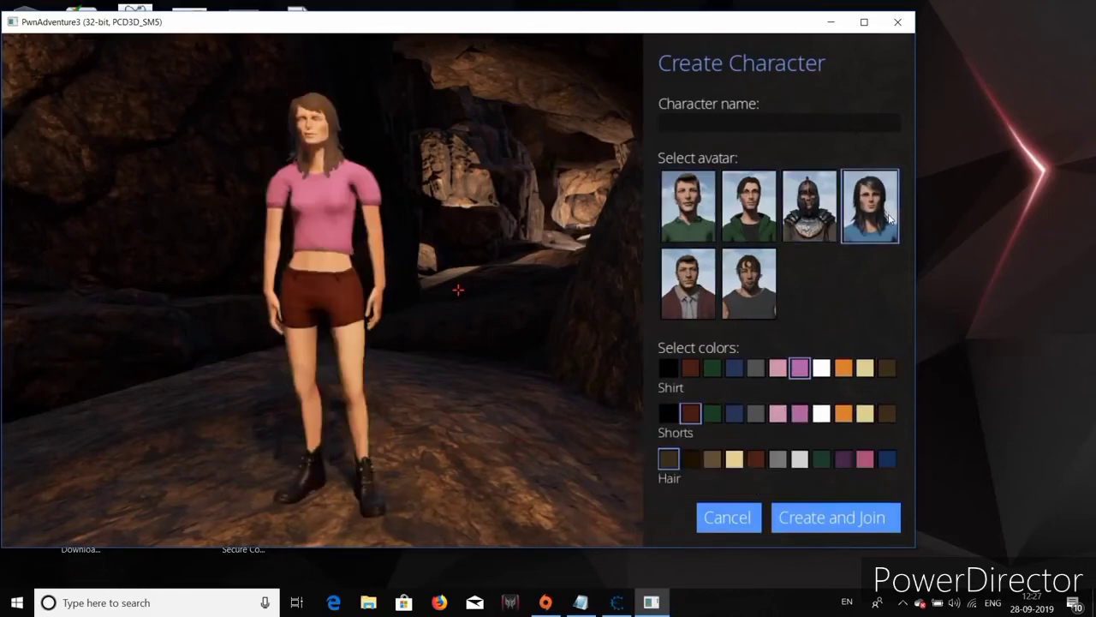
click(808, 205)
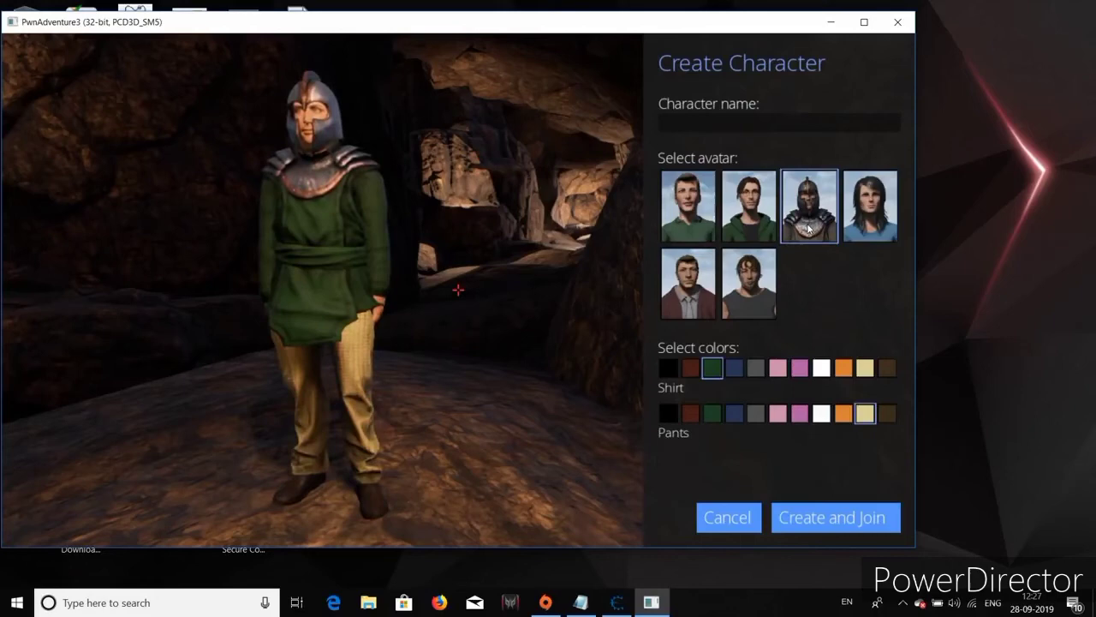
click(755, 367)
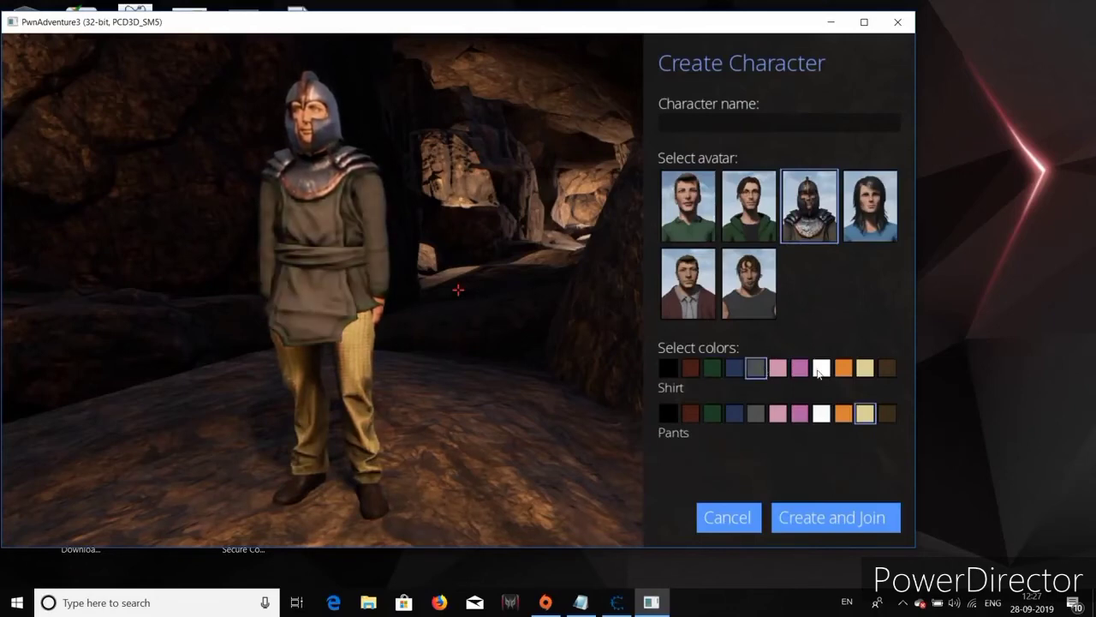
click(820, 366)
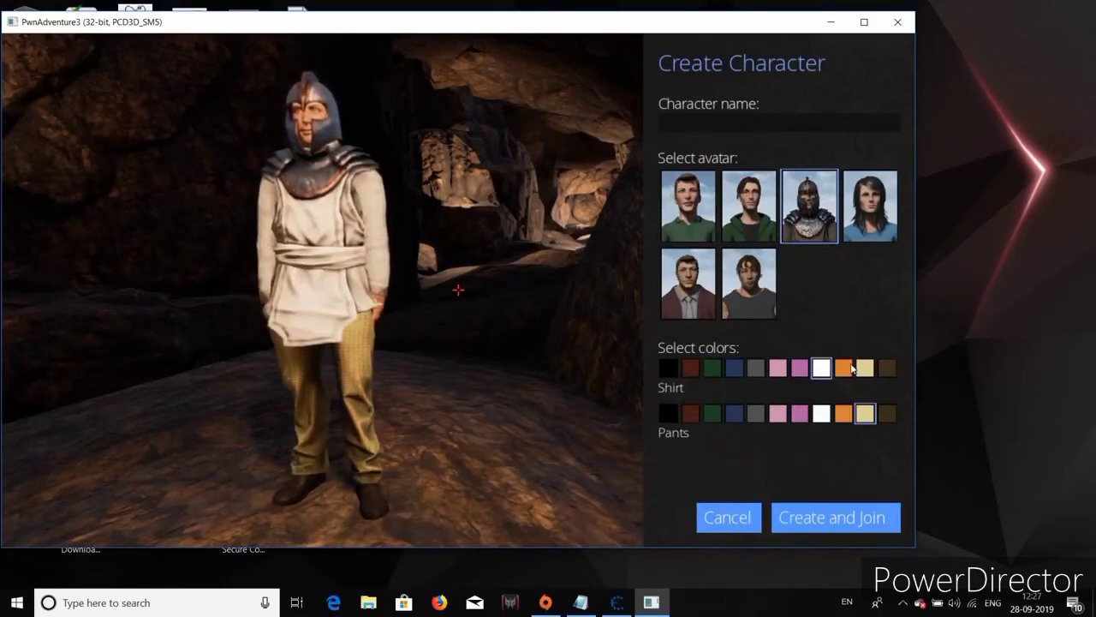
click(843, 366)
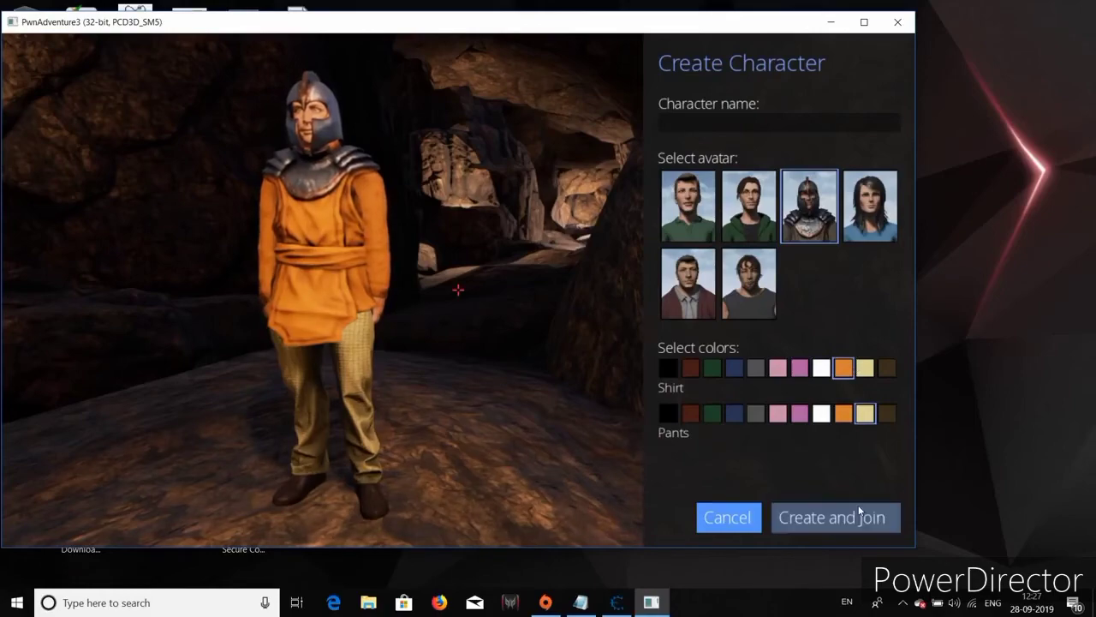
click(833, 518)
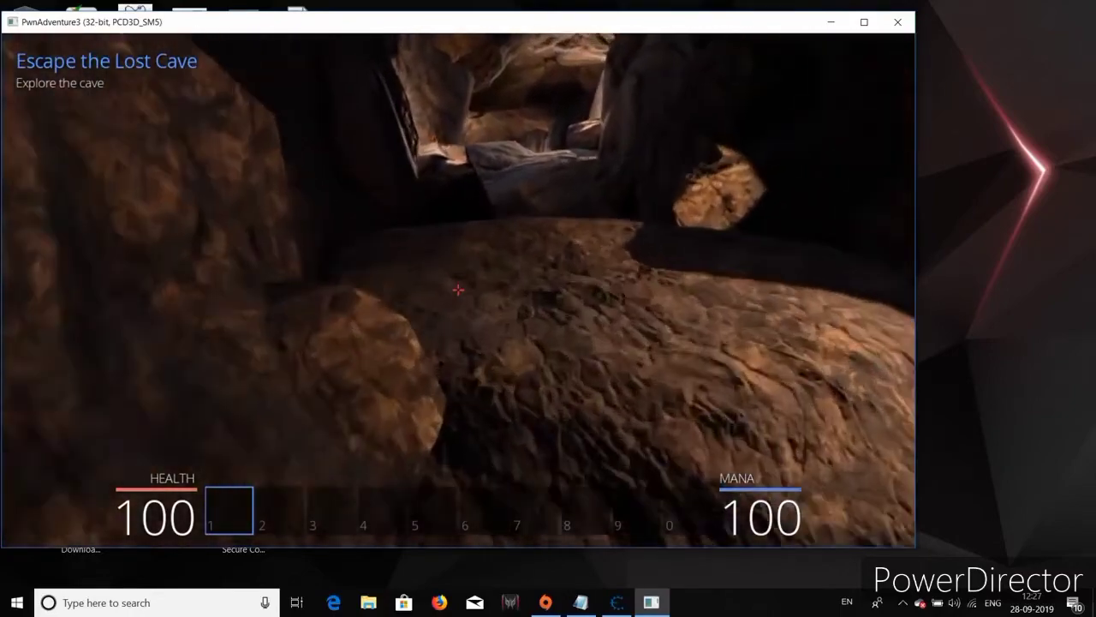
Step: Attach to PwnAdventure3-Win32-Shipping.exe and first-scan for 100 (Exact Value, 4 Bytes), finding 11,819 addresses
click(617, 603)
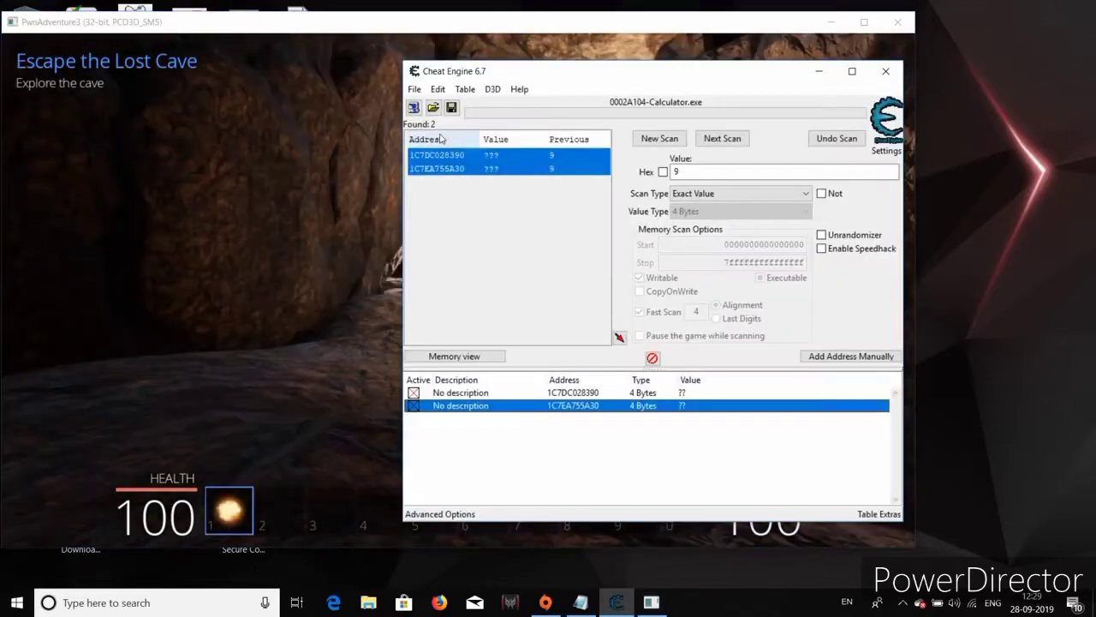
click(415, 106)
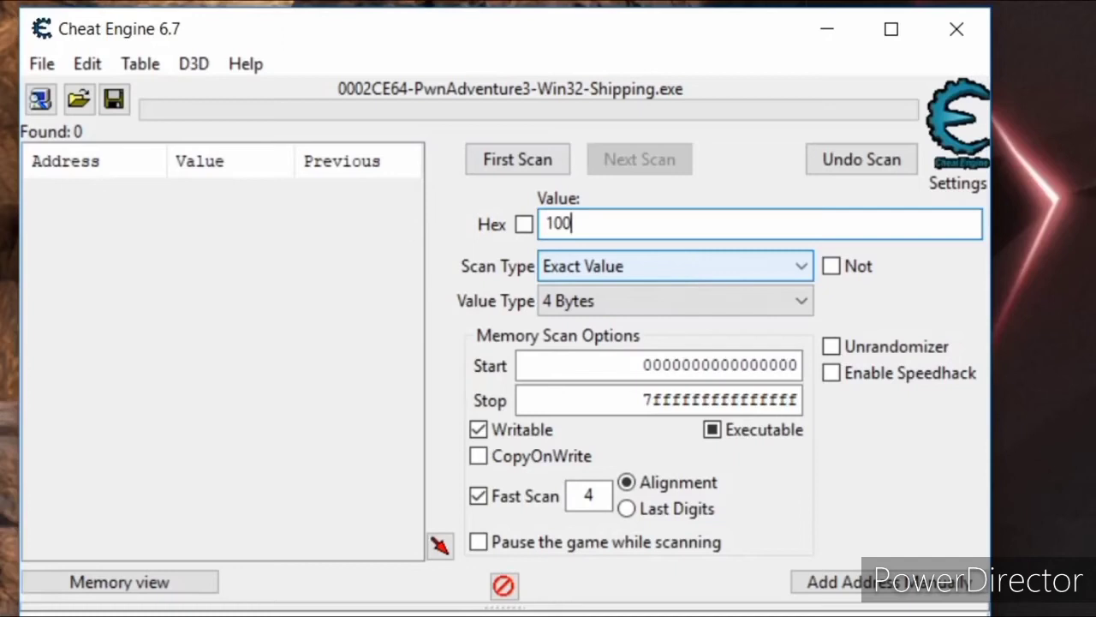
click(518, 159)
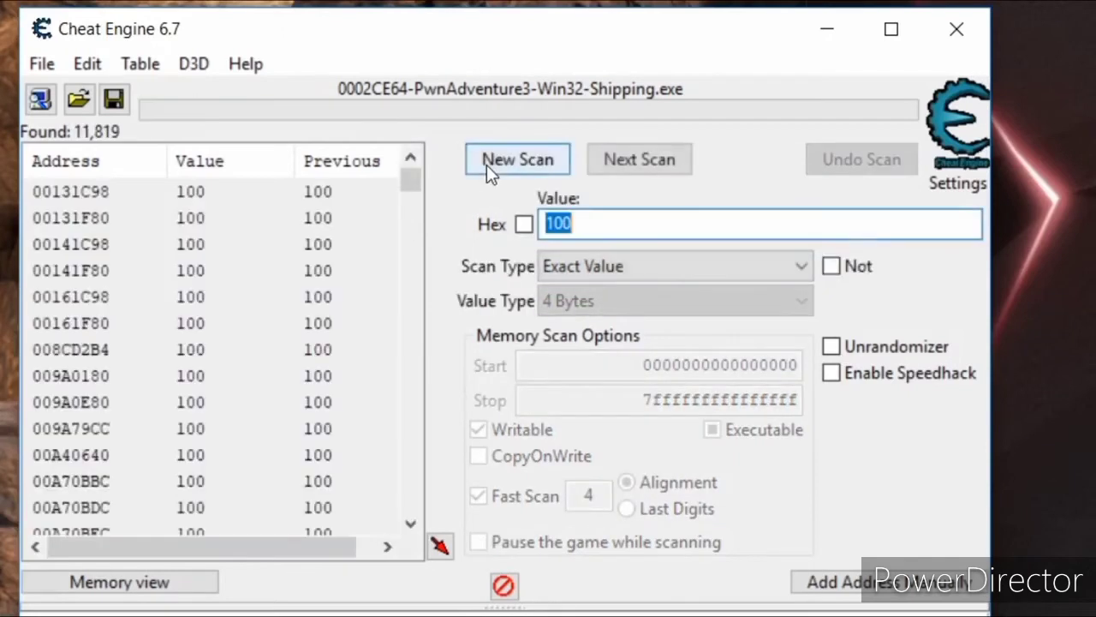
mouse_move(79, 98)
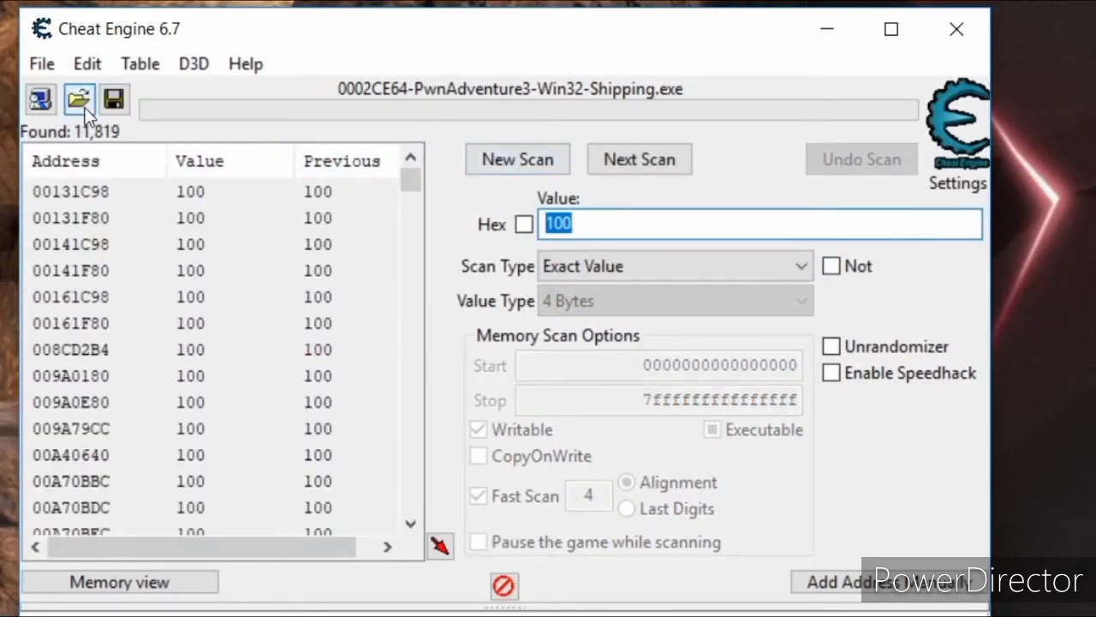
mouse_move(120, 151)
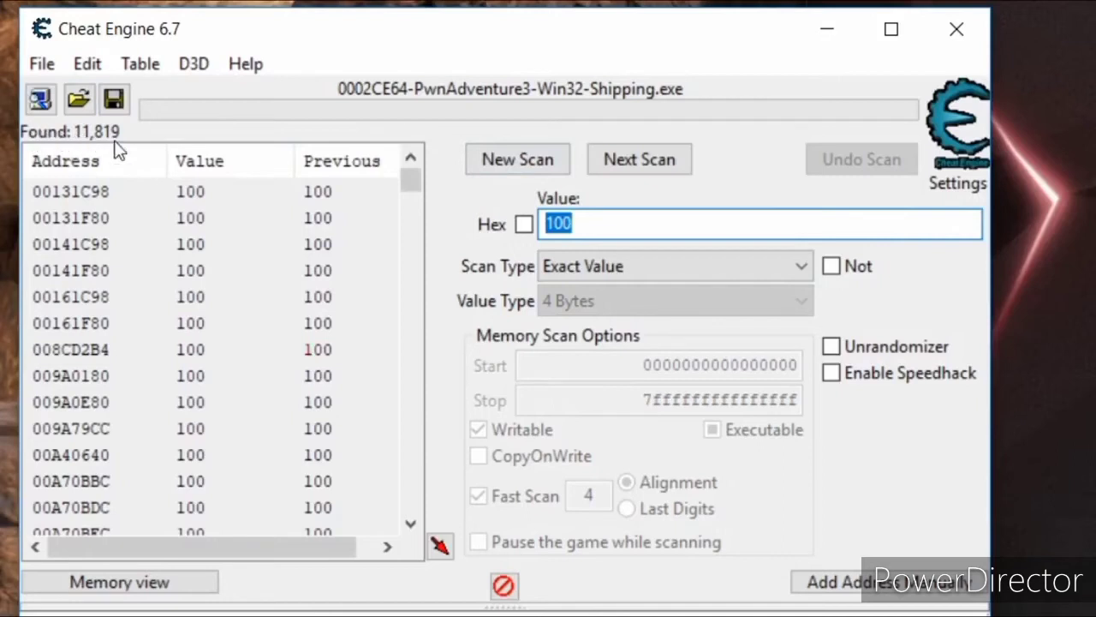
mouse_move(117, 140)
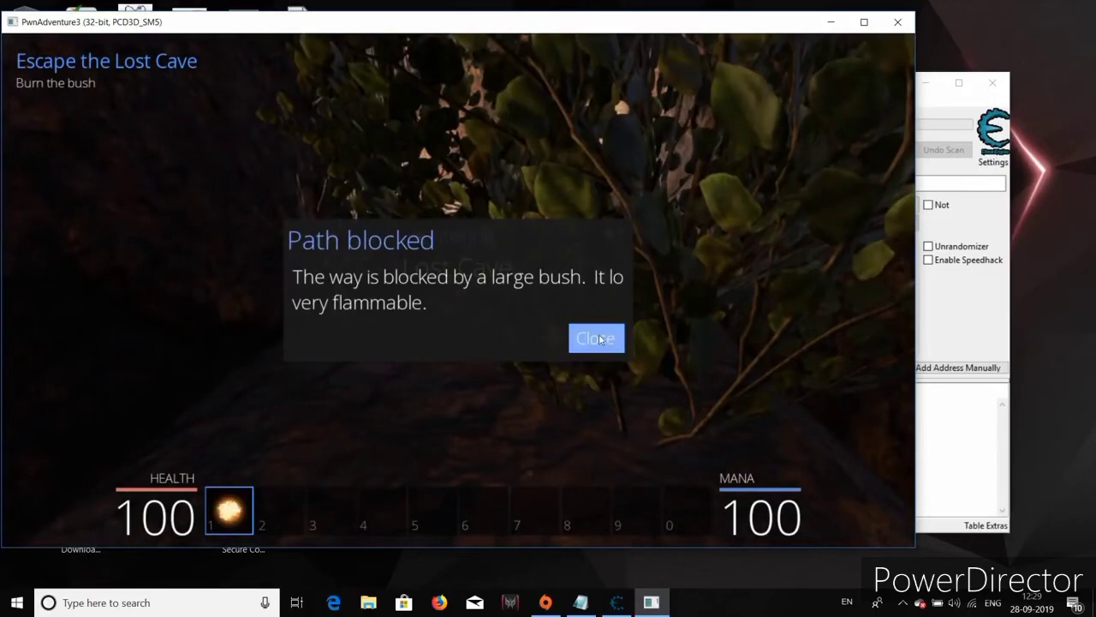
Step: Dismiss the Path blocked message, take damage down to 76 health, and return to Cheat Engine
click(596, 337)
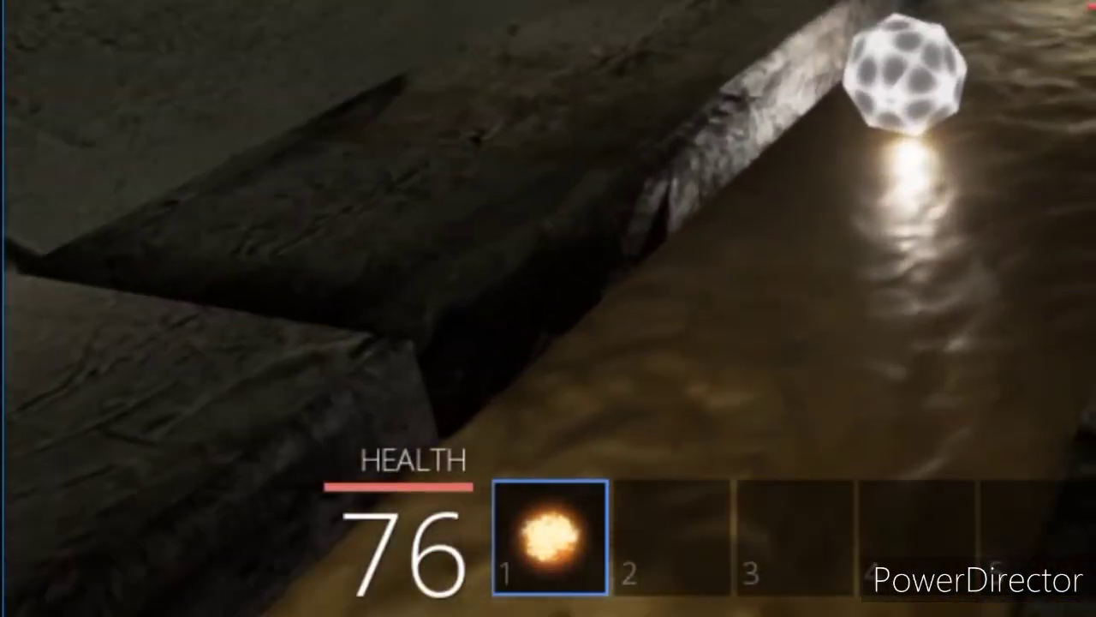
click(13, 603)
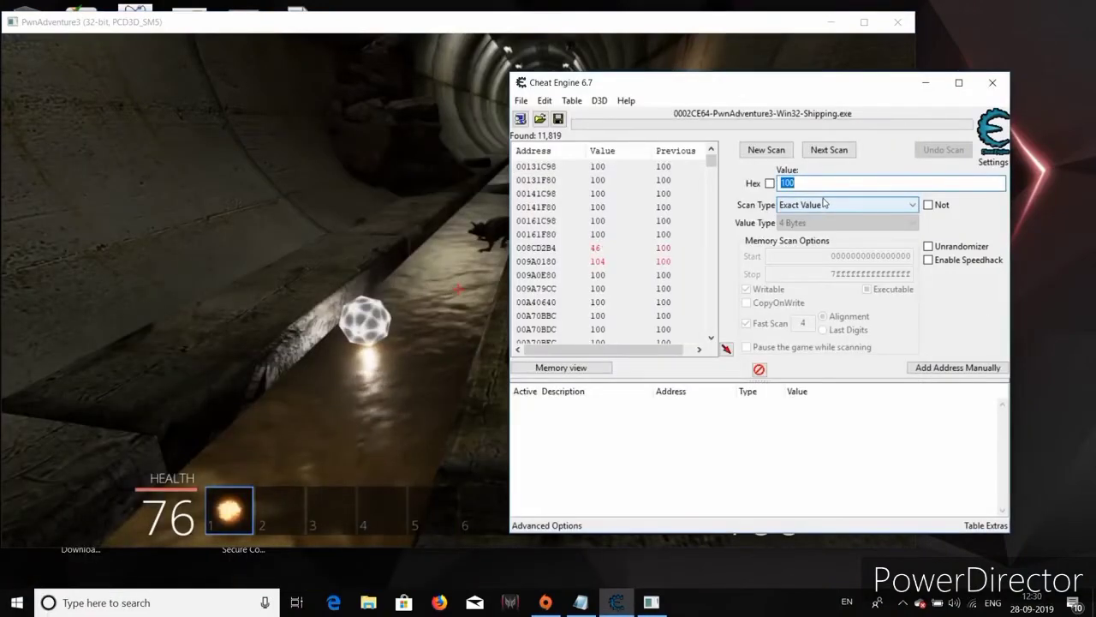
Step: Rescan for health value 76, then 88, leaving 42 candidate addresses
text(76)
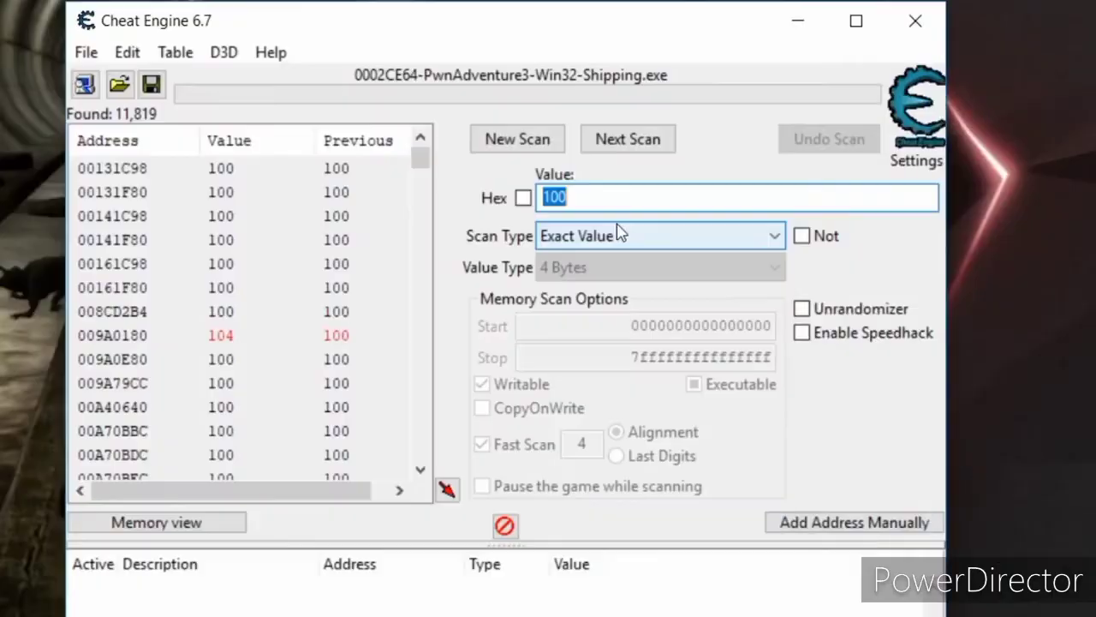
text(76)
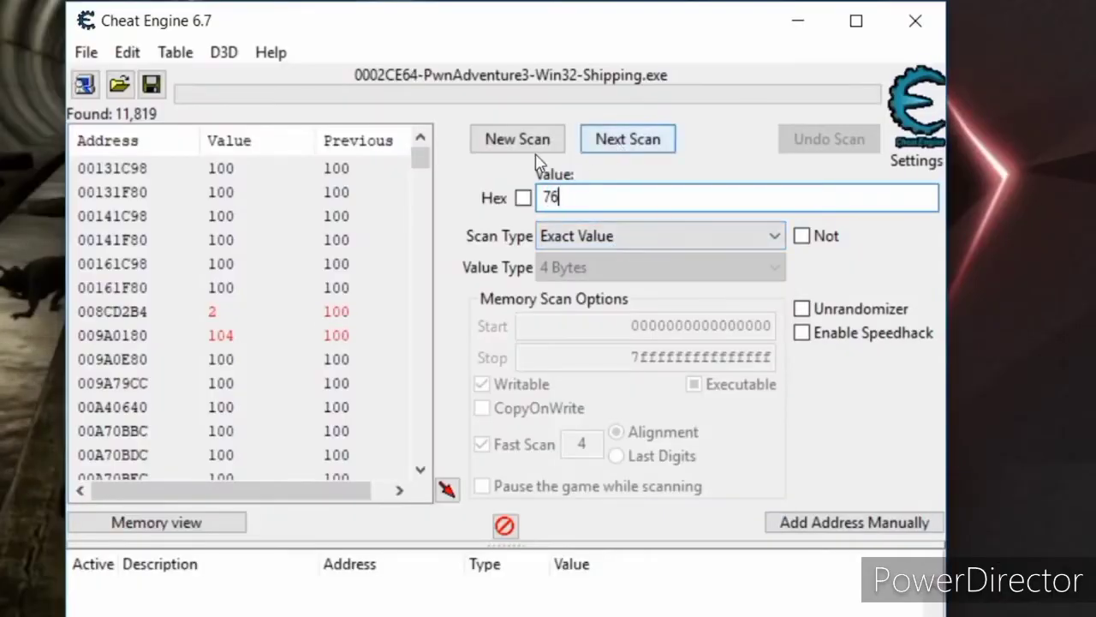
click(627, 139)
text(88)
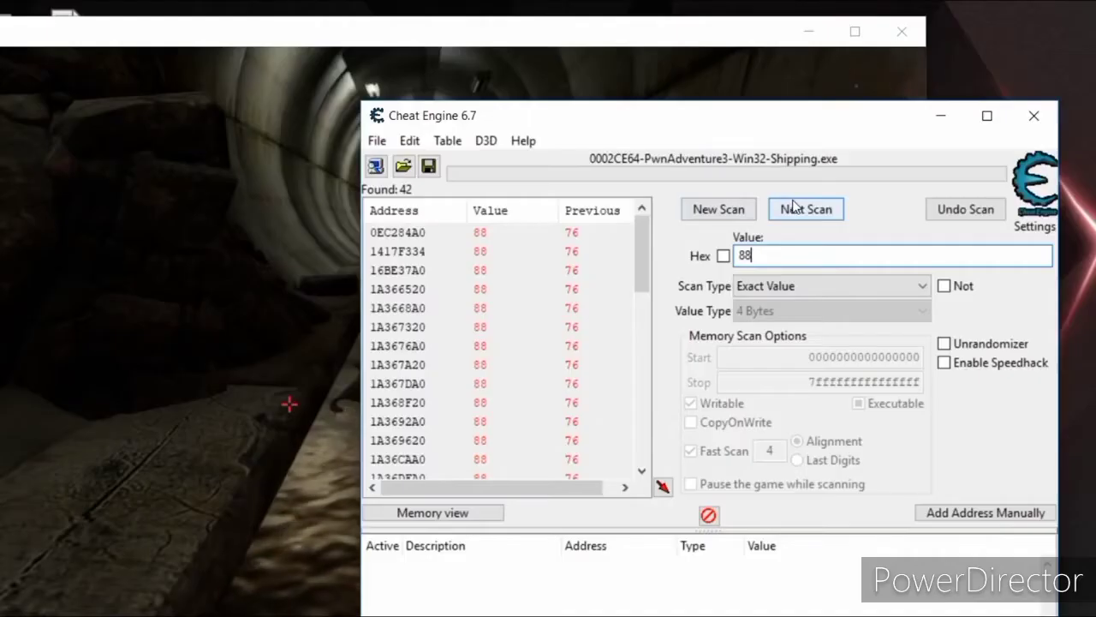
click(806, 209)
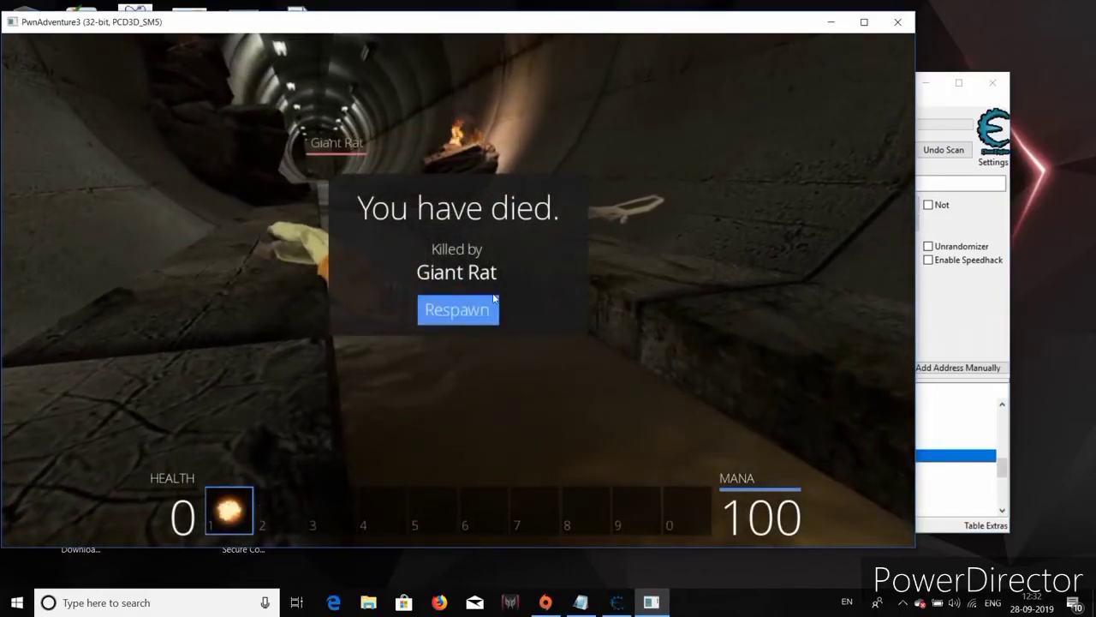
Step: Respawn the knight, then change all 42 table health records to 100
click(457, 308)
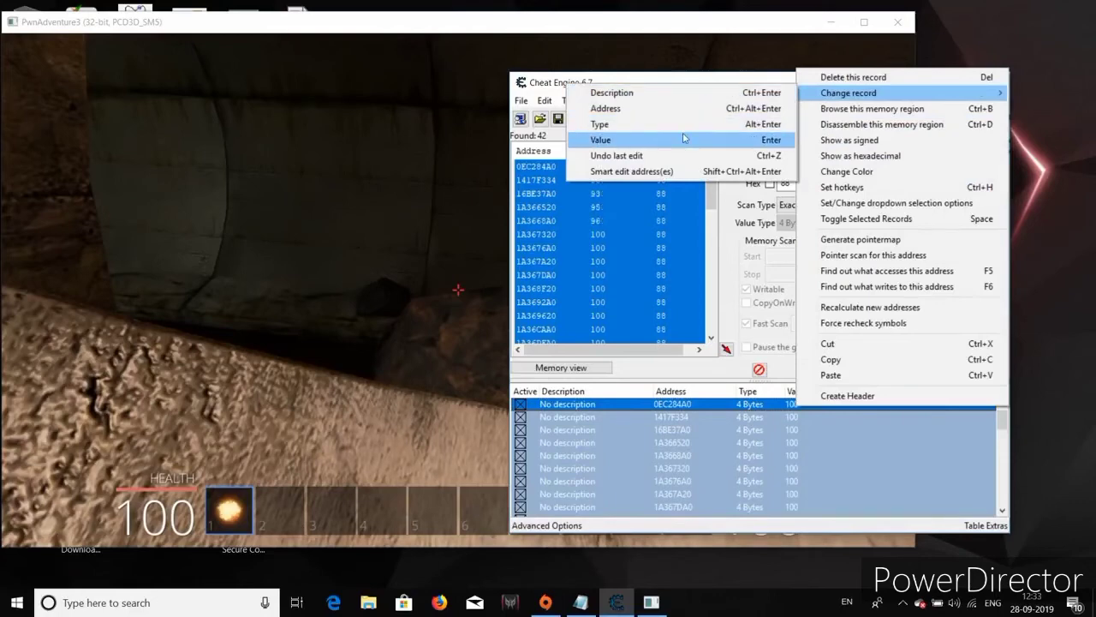
click(600, 141)
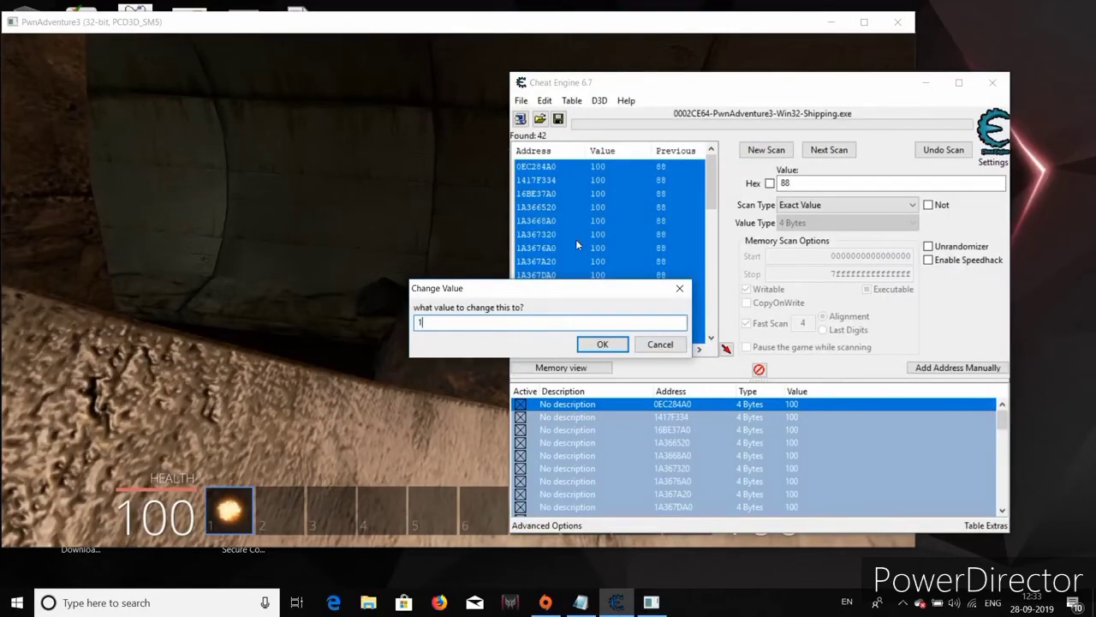
text(00)
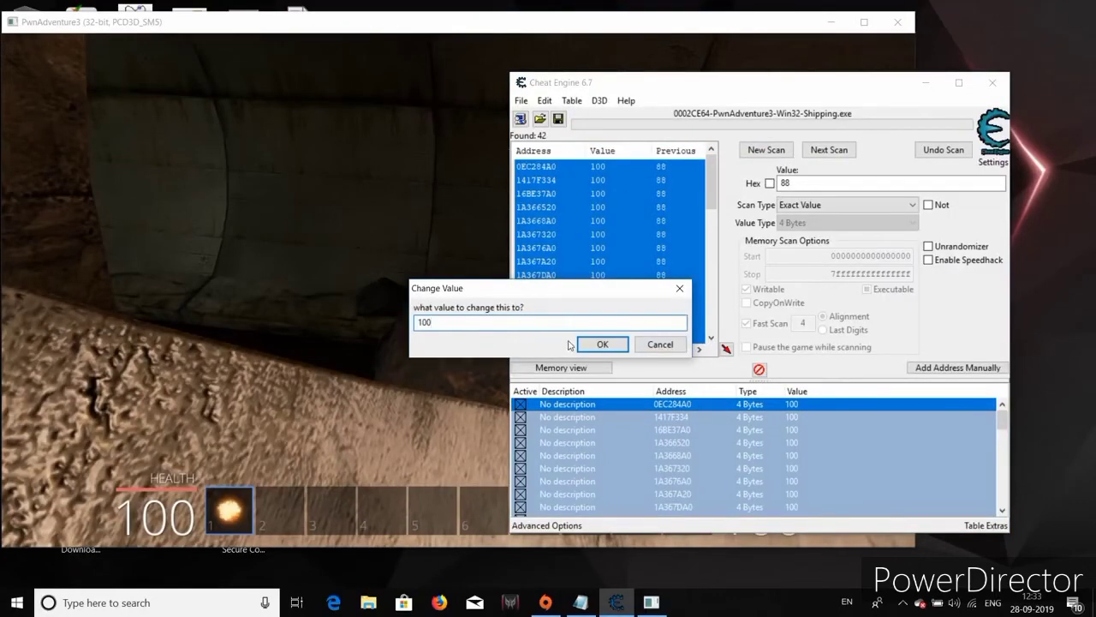
click(603, 343)
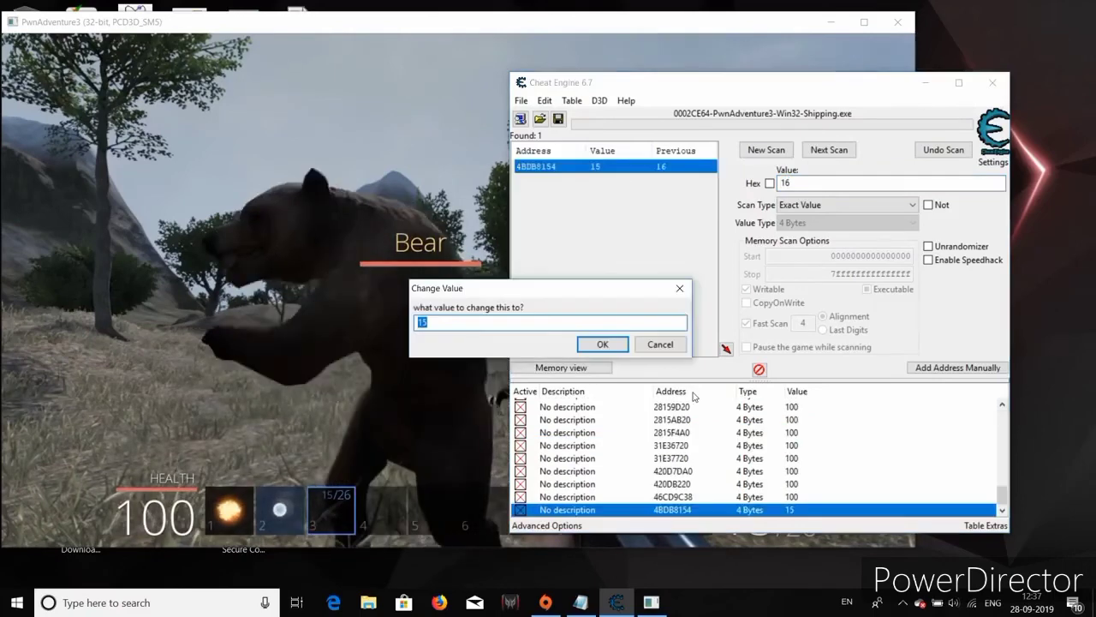
Step: Change the lone ammo record from 15 to 30 in the table
text(30)
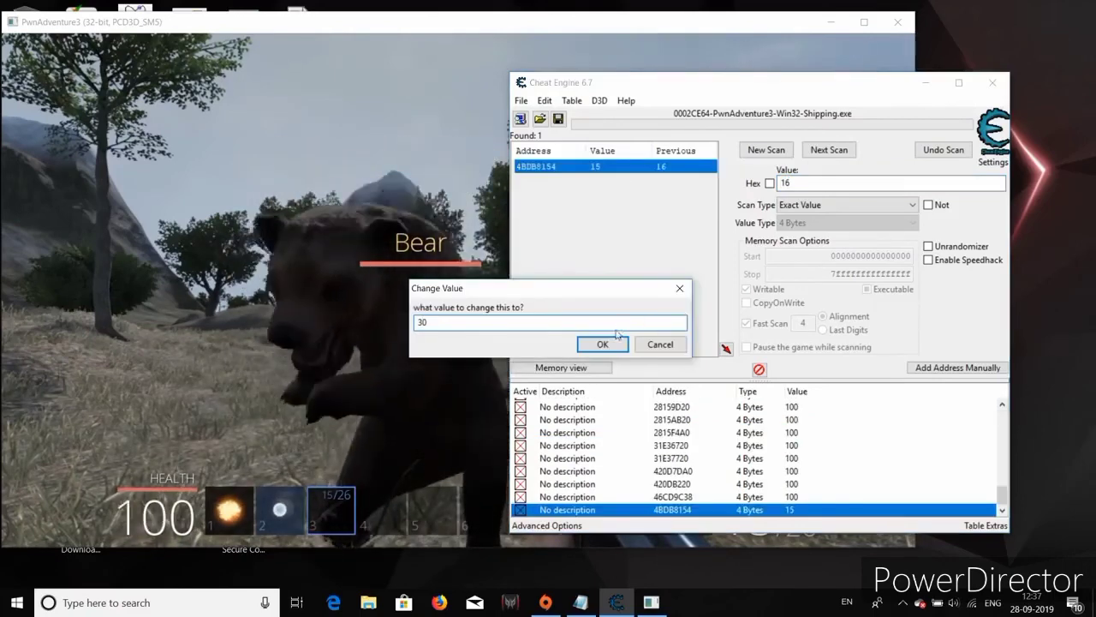
click(603, 343)
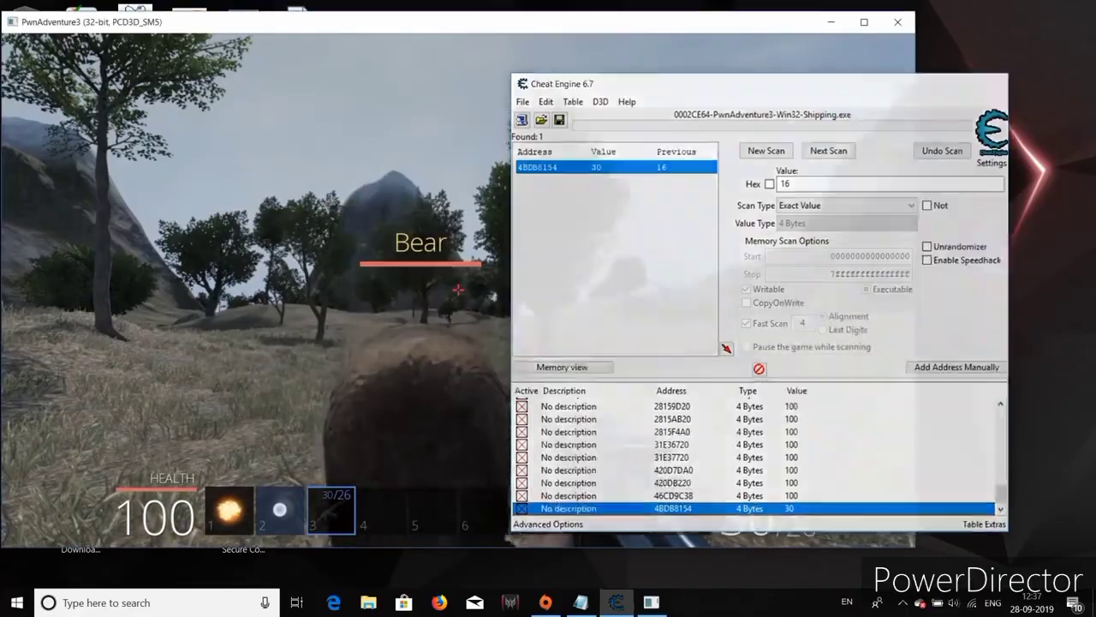